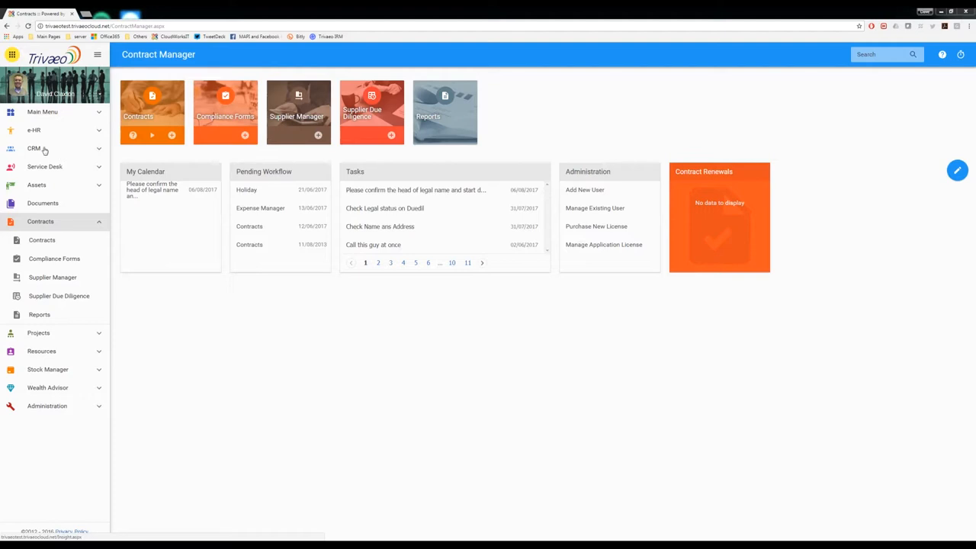
mouse_move(52, 148)
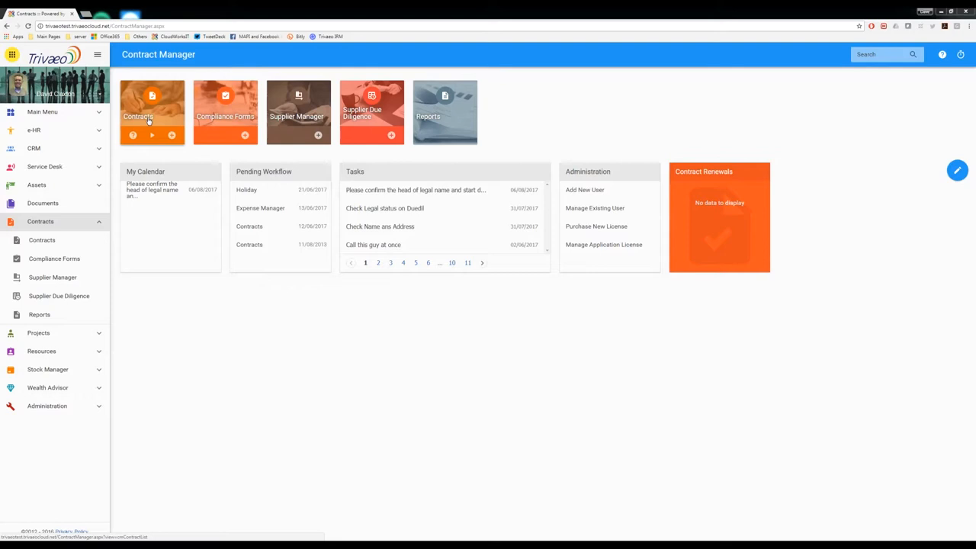
mouse_move(165, 144)
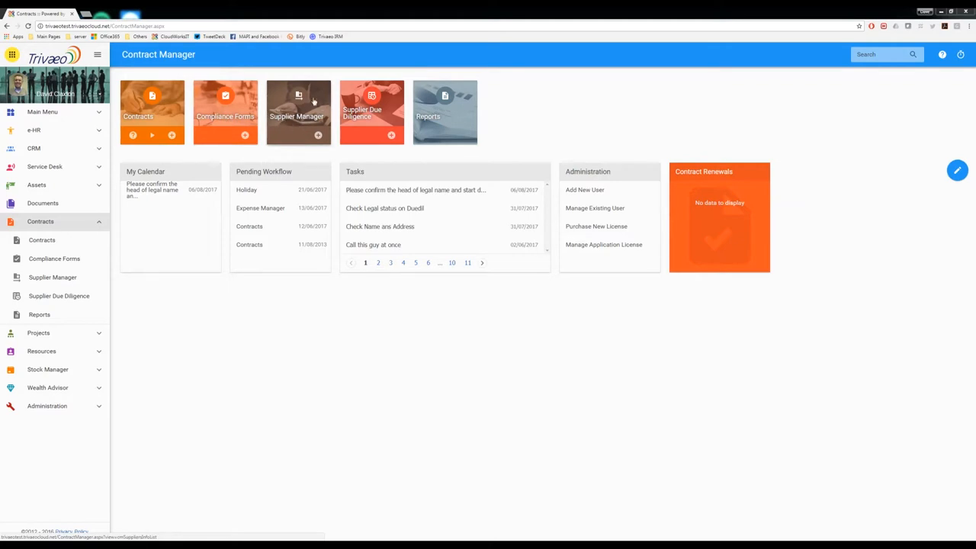
mouse_move(317, 119)
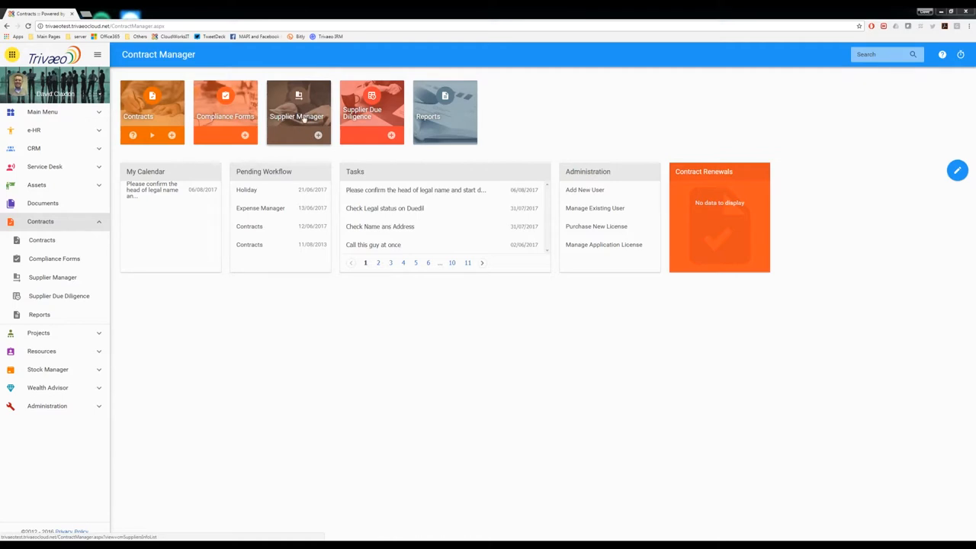
Show the Supplier Manager list with its four supplier contracts.
left_click(299, 113)
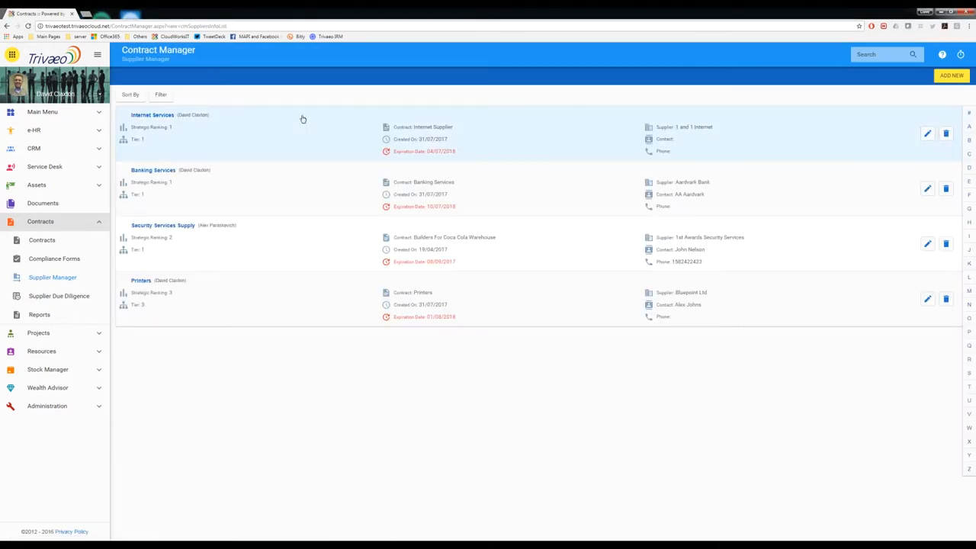
mouse_move(284, 119)
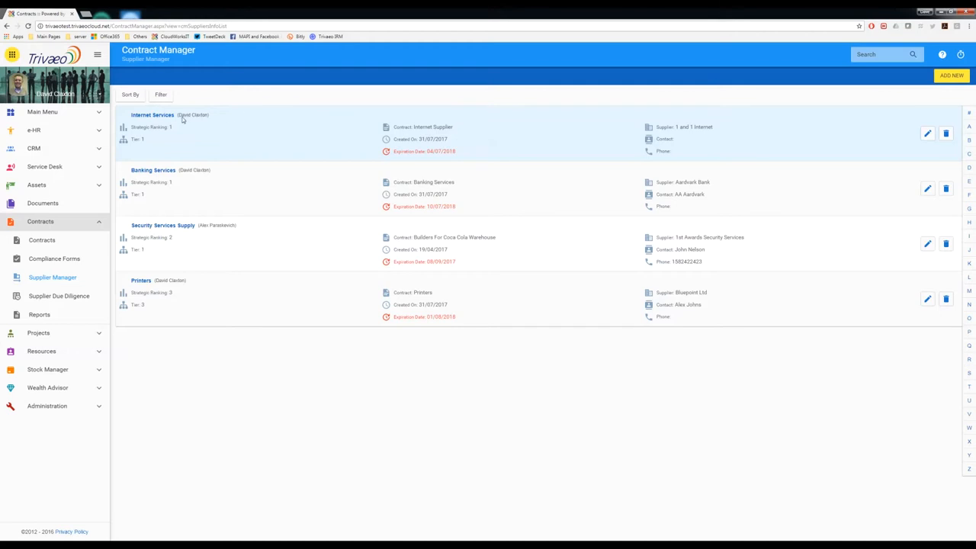
mouse_move(210, 323)
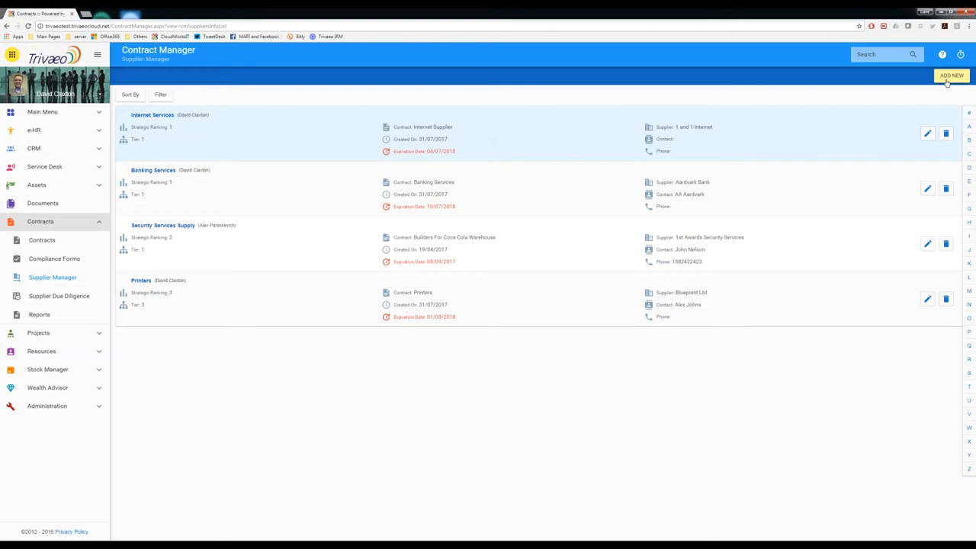
mouse_move(959, 89)
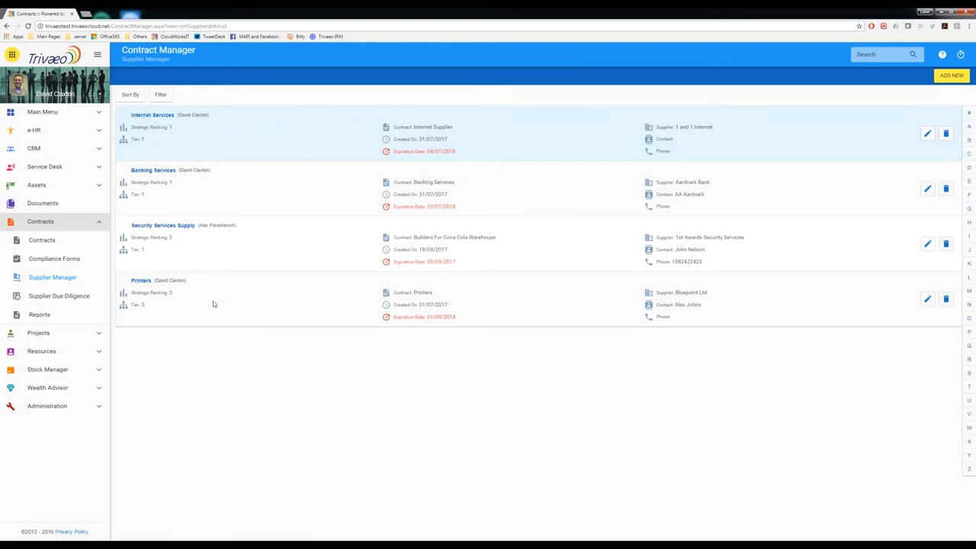
mouse_move(154, 298)
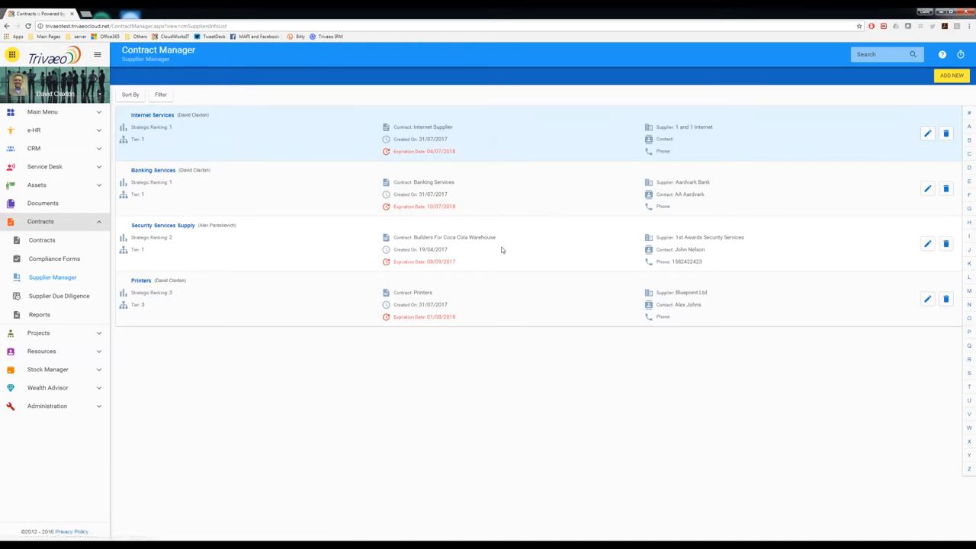
mouse_move(191, 169)
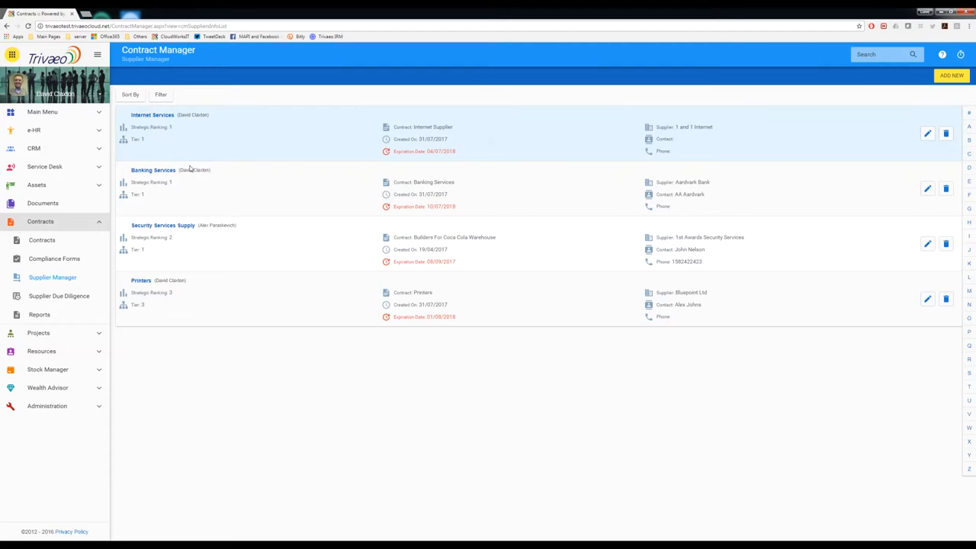
mouse_move(201, 147)
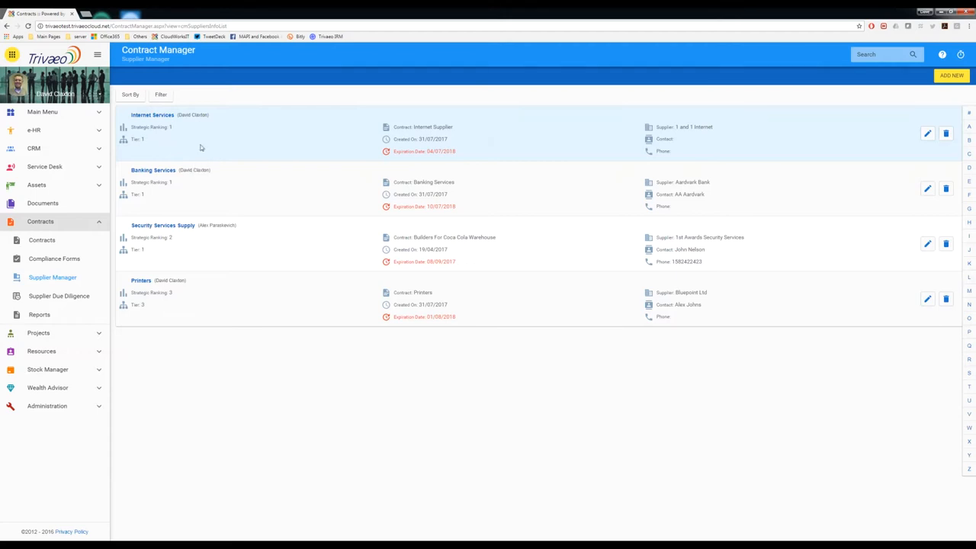
mouse_move(288, 314)
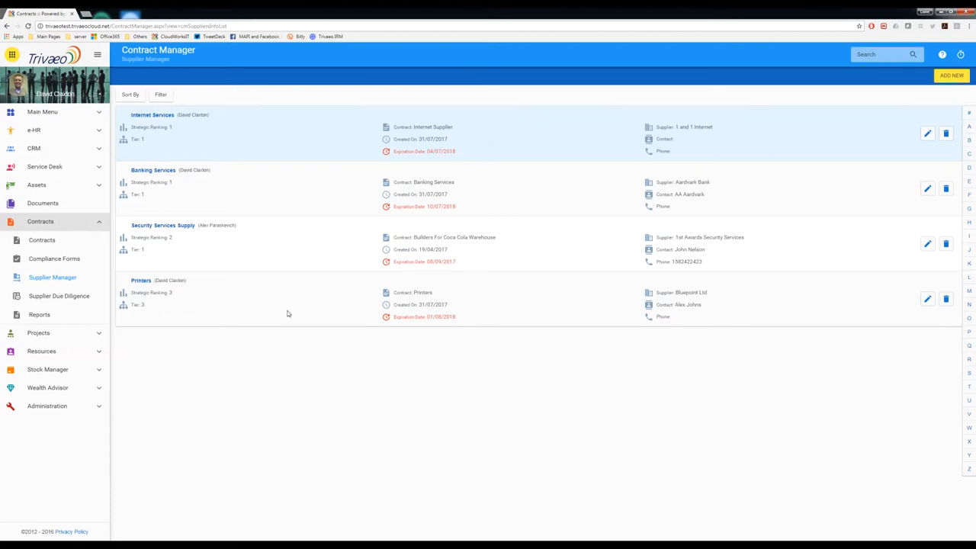
mouse_move(274, 314)
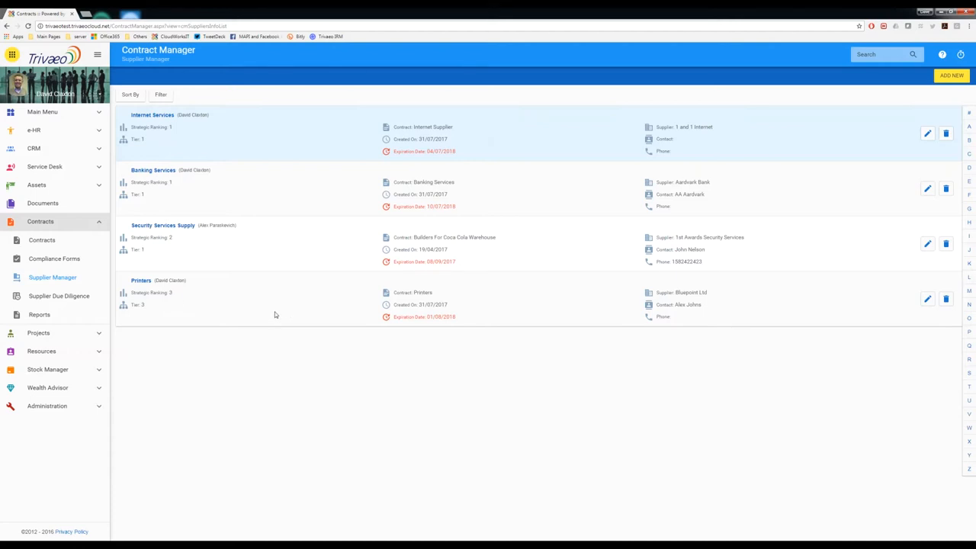
mouse_move(195, 286)
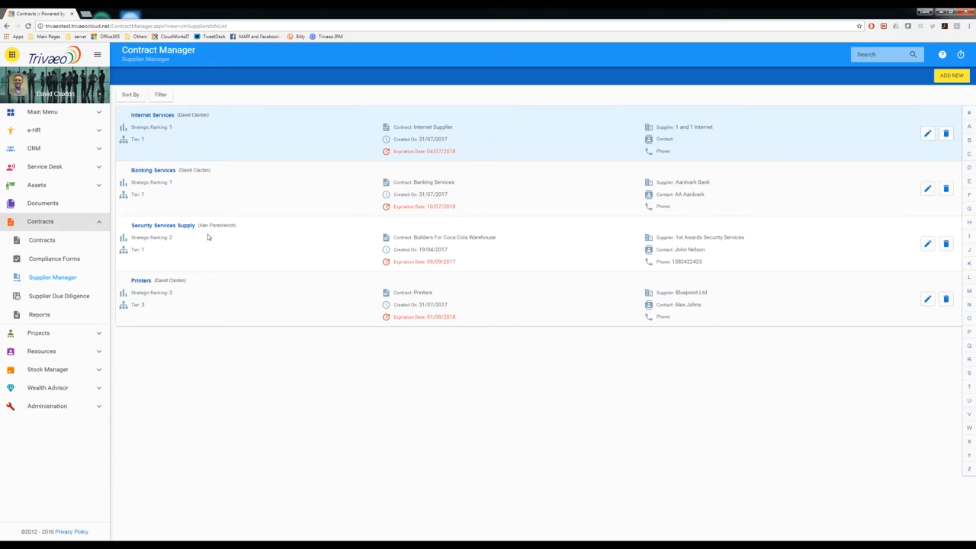
mouse_move(201, 187)
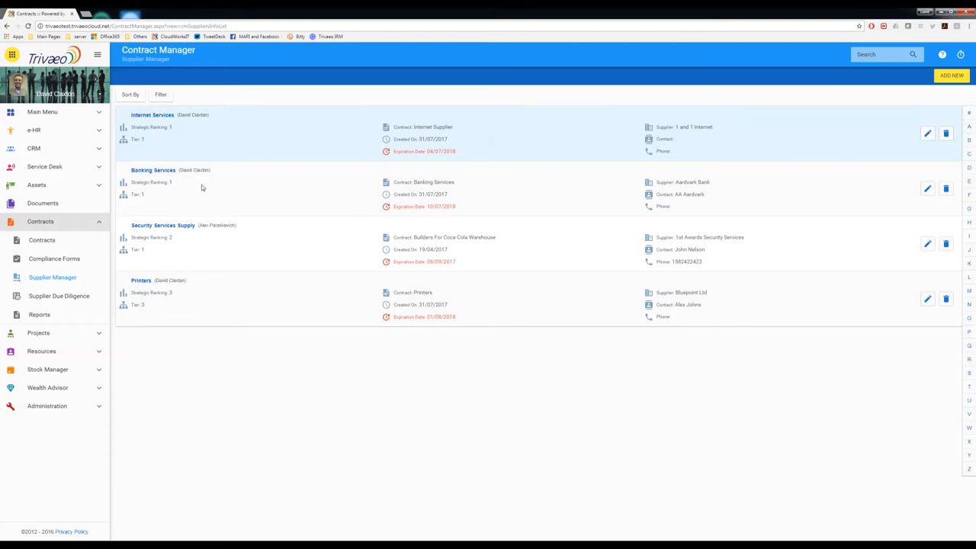
mouse_move(191, 201)
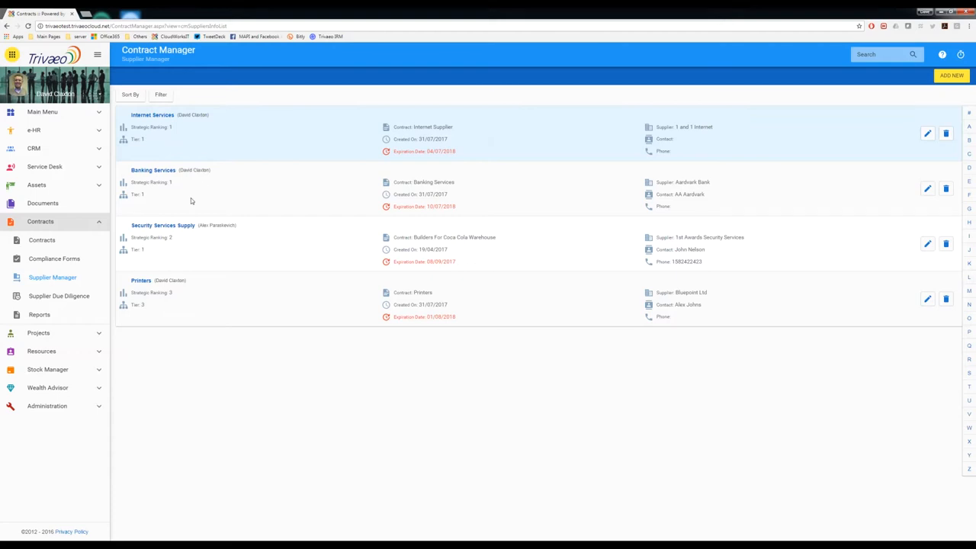
mouse_move(380, 201)
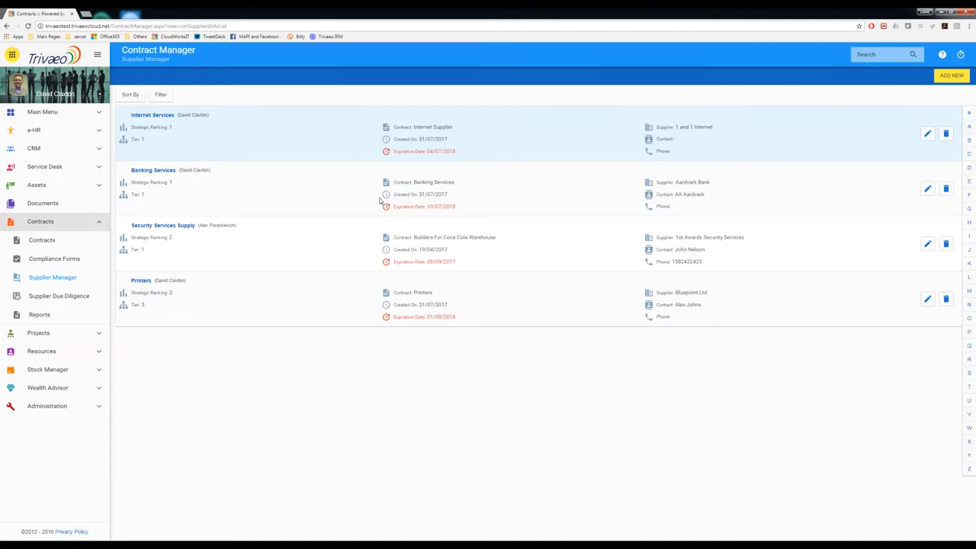
mouse_move(372, 189)
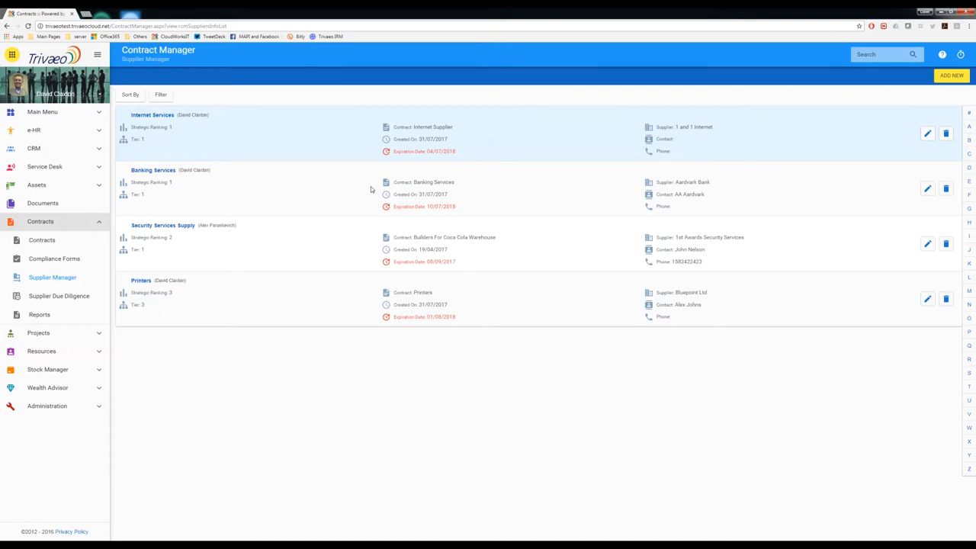
mouse_move(181, 113)
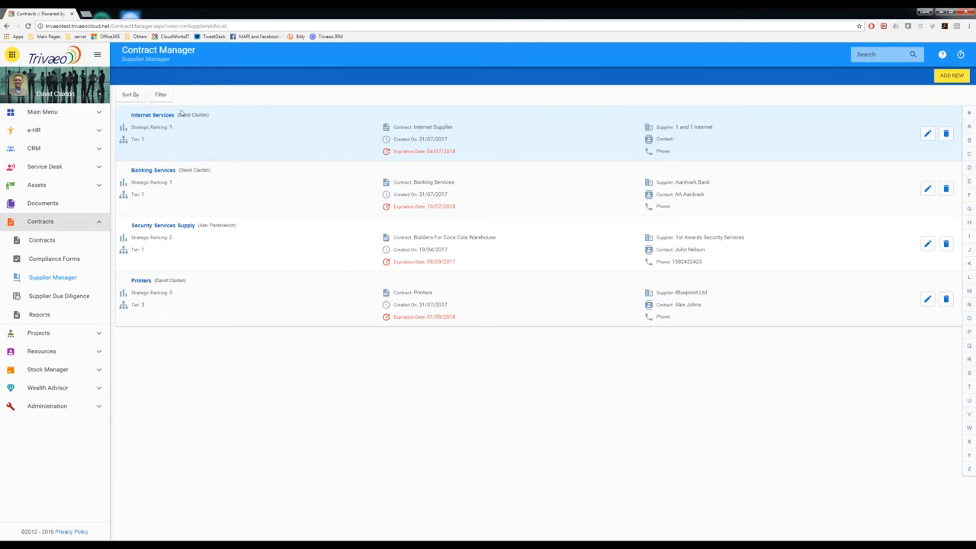
mouse_move(949, 116)
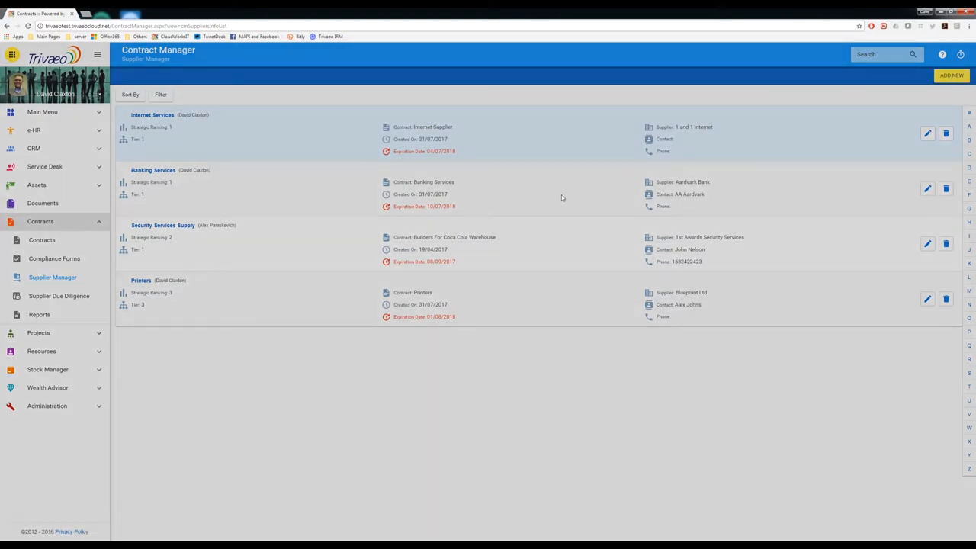
Start a new supplier via ADD NEW, showing the blank Add Supplier form.
left_click(951, 75)
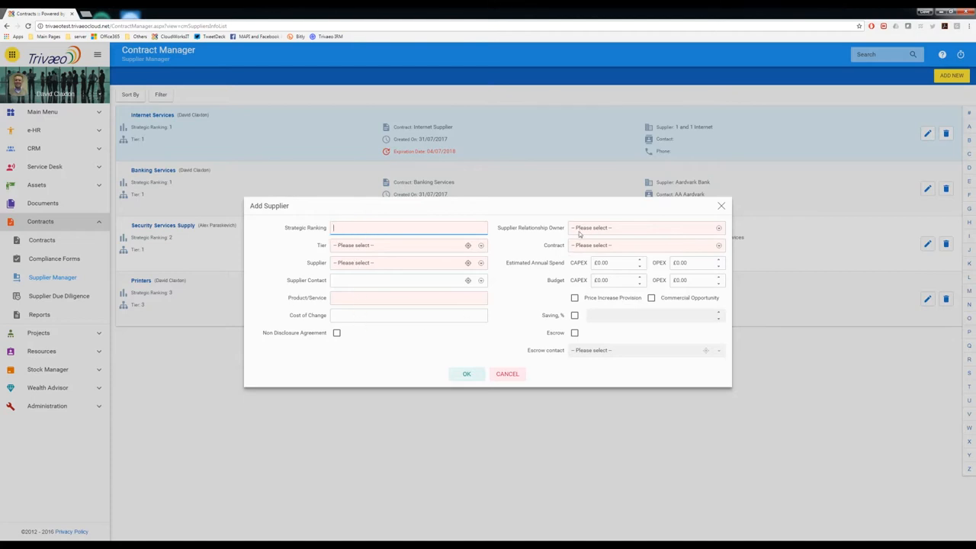
mouse_move(348, 314)
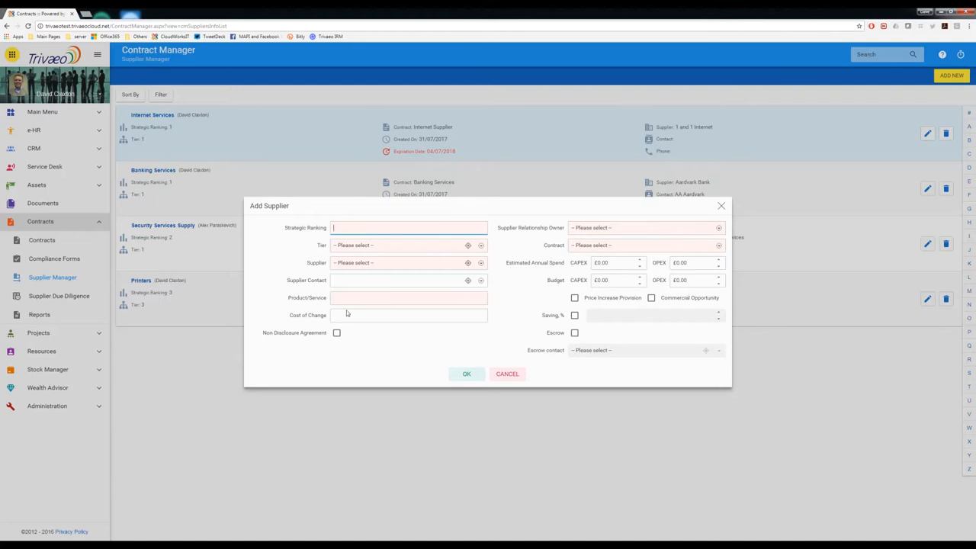
mouse_move(297, 234)
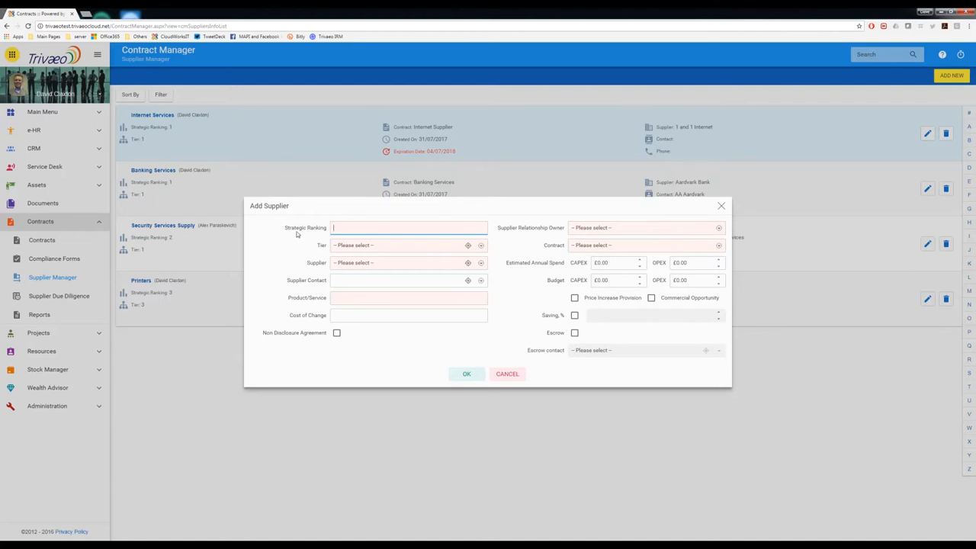
mouse_move(622, 241)
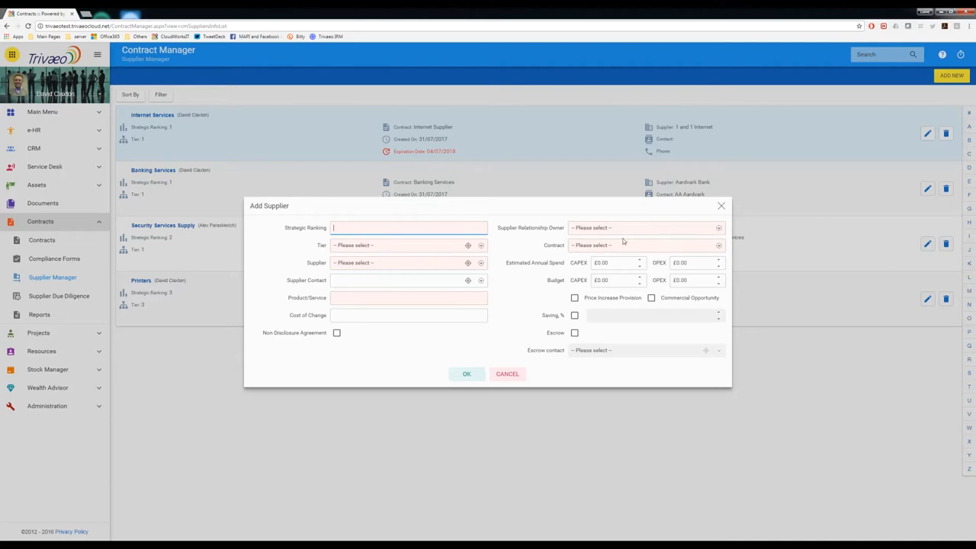
mouse_move(318, 290)
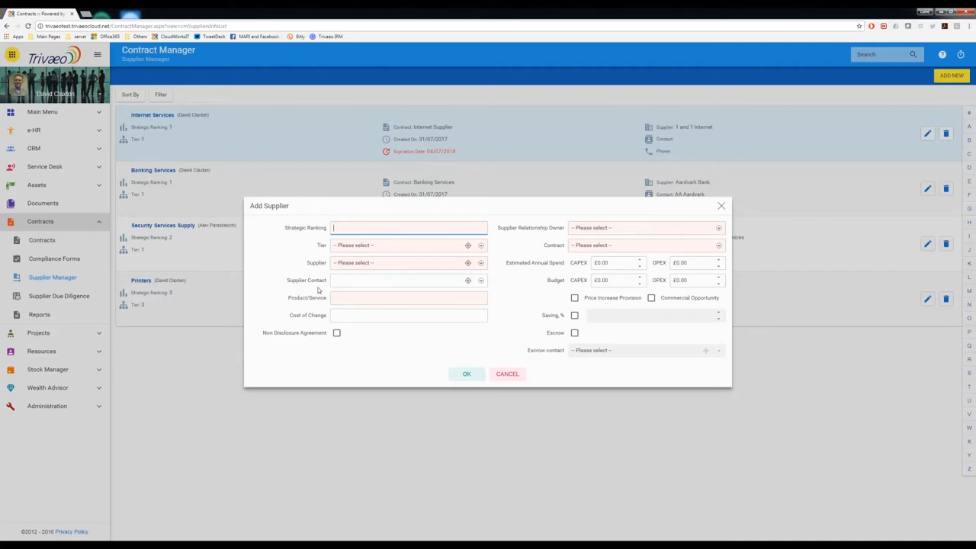
mouse_move(316, 242)
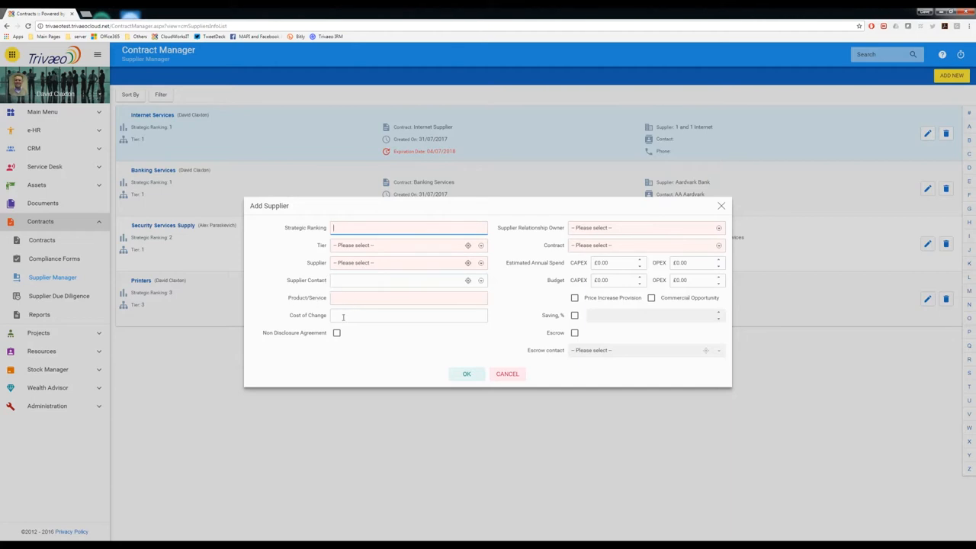
mouse_move(915, 158)
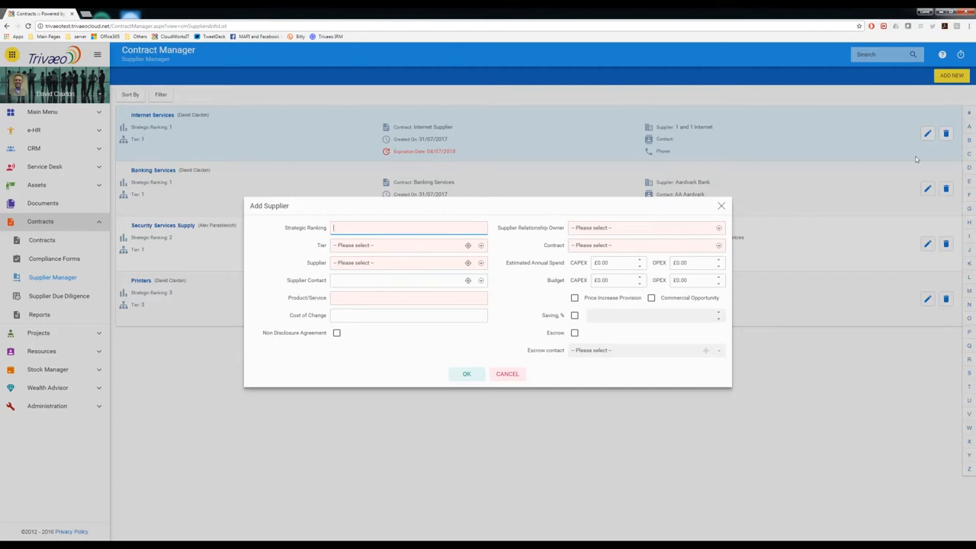
mouse_move(680, 209)
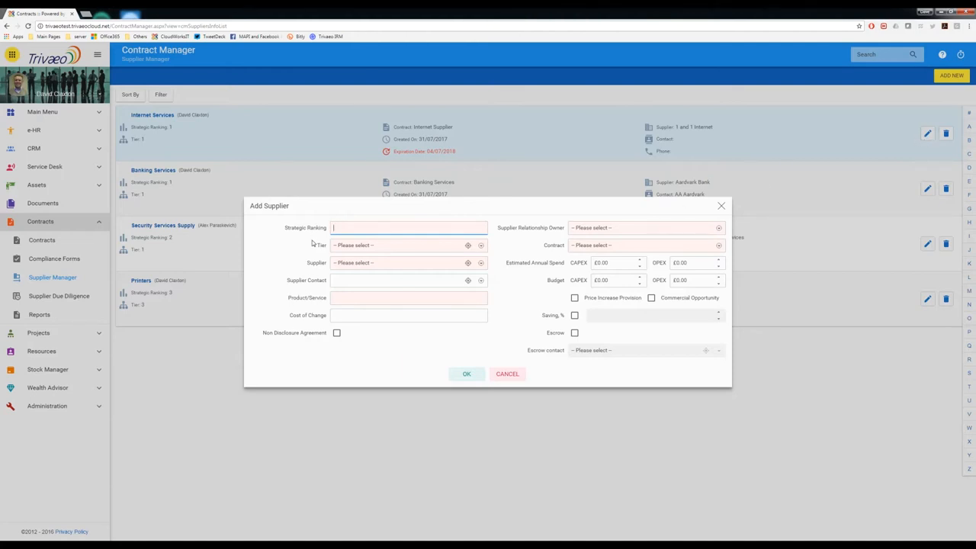
mouse_move(521, 253)
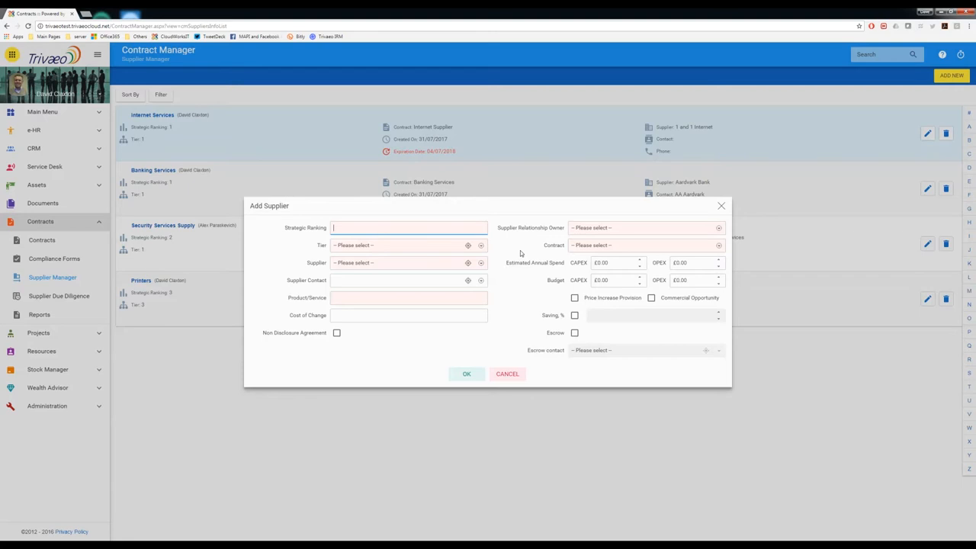
mouse_move(333, 244)
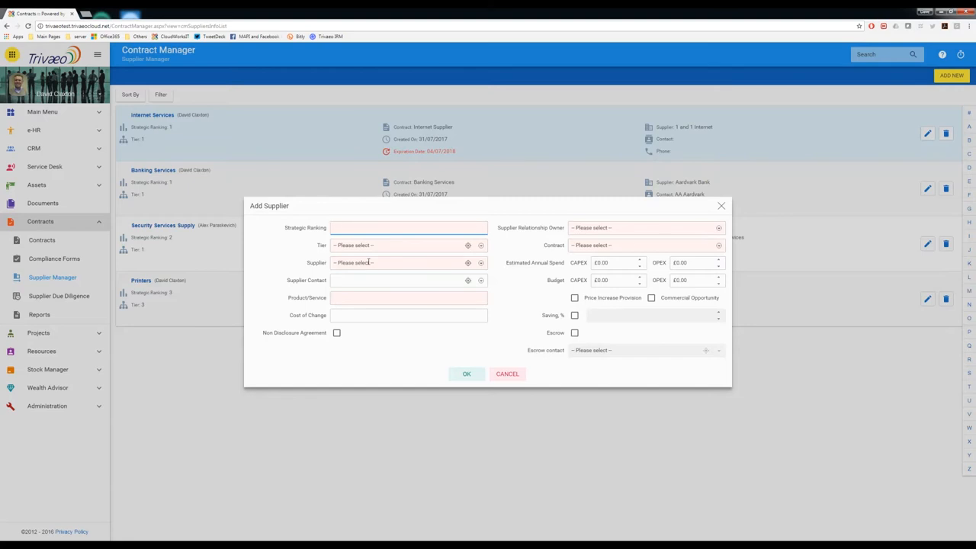
mouse_move(474, 287)
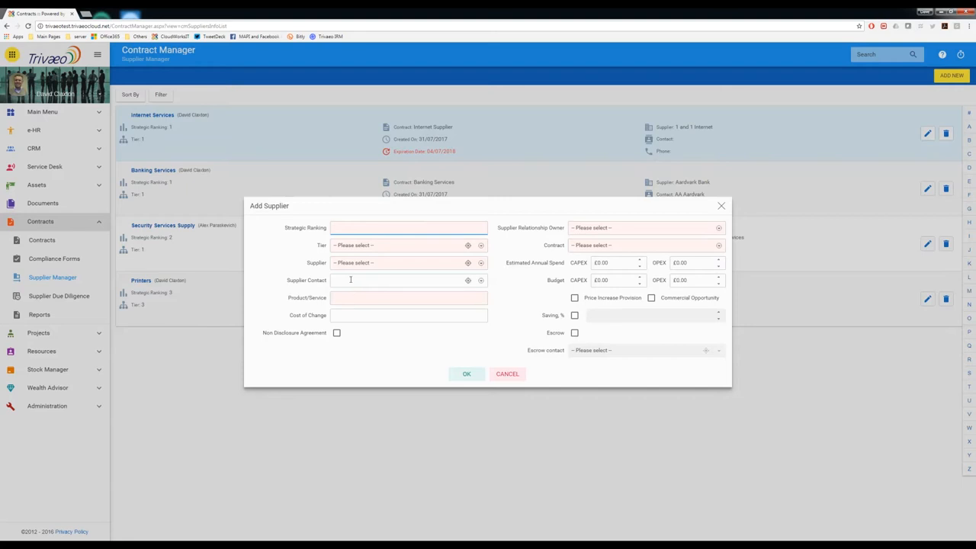
mouse_move(623, 225)
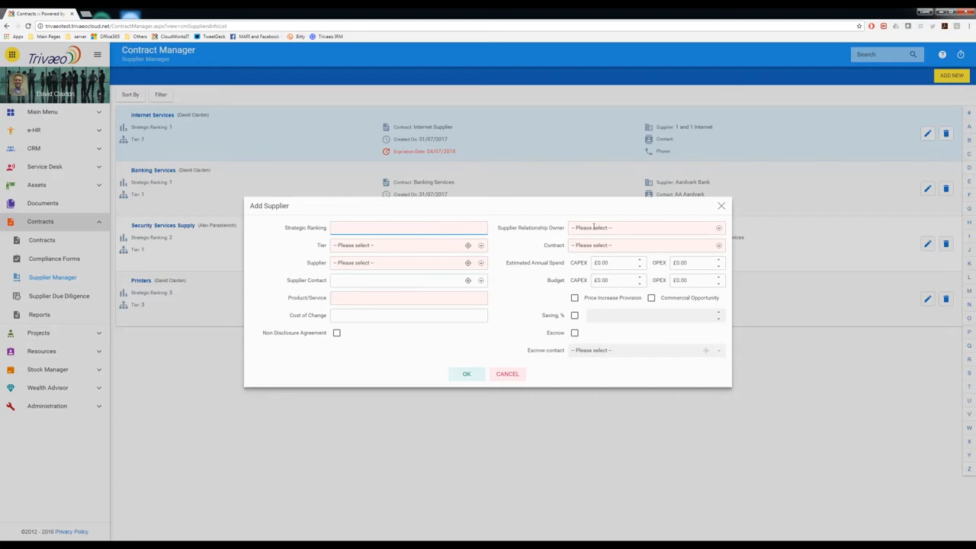
Toggle the Non Disclosure Agreement checkbox on and off, then cancel the Add Supplier form unsaved.
left_click(644, 244)
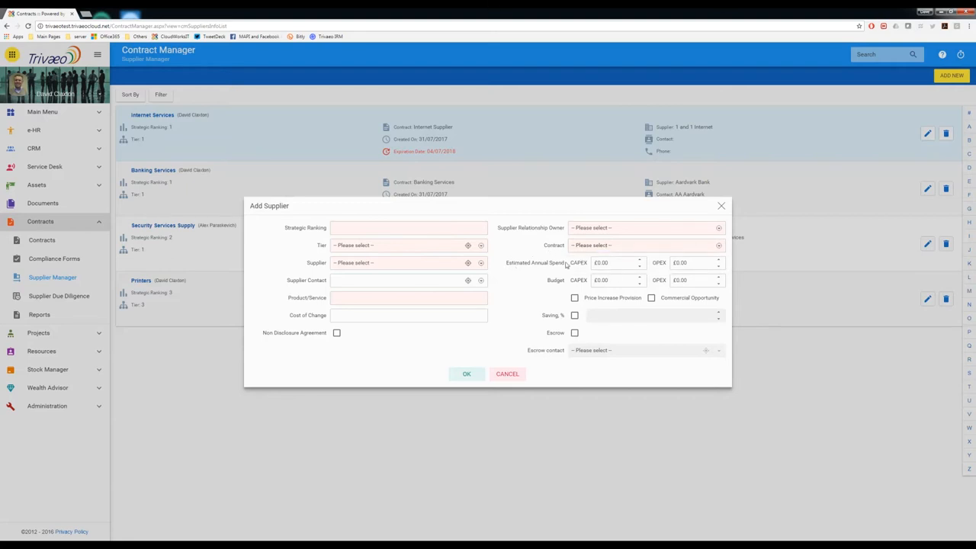
mouse_move(577, 266)
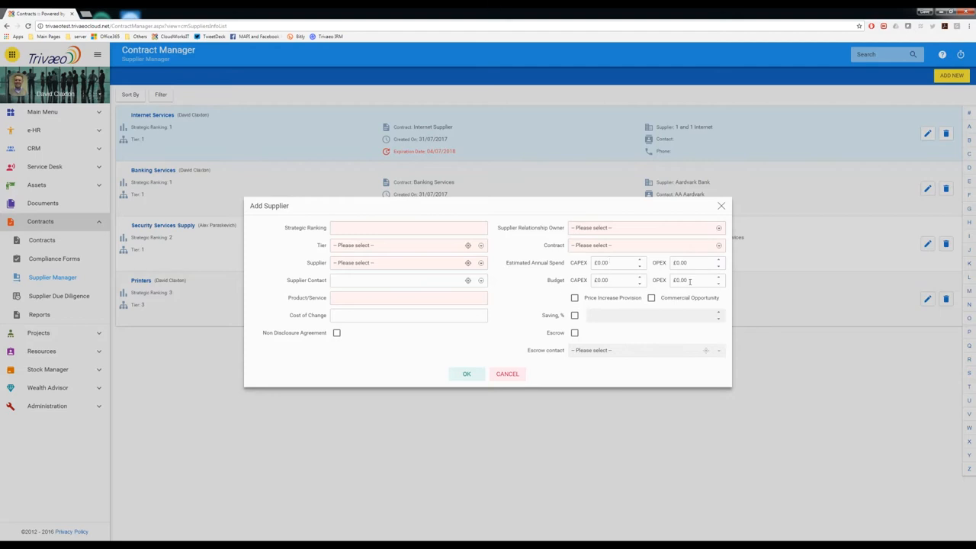
mouse_move(354, 348)
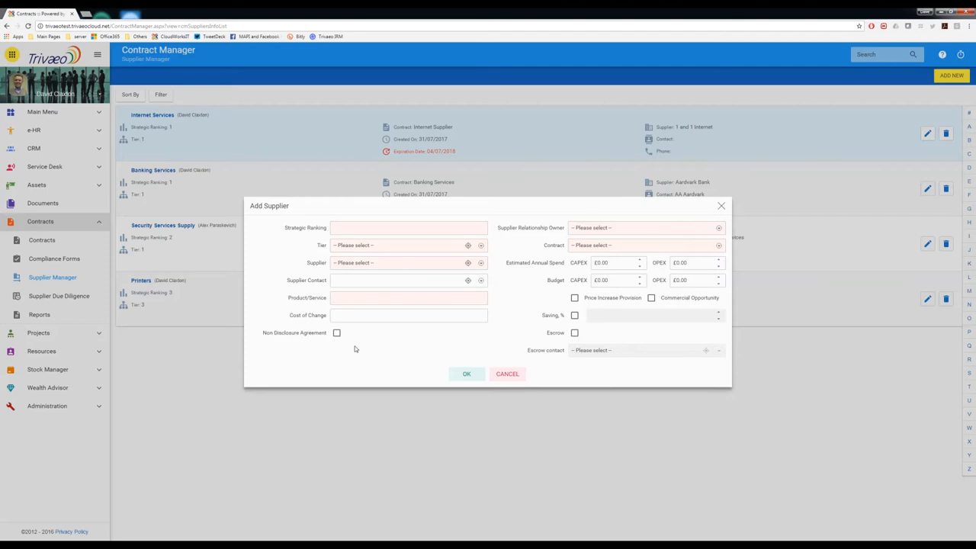
left_click(335, 332)
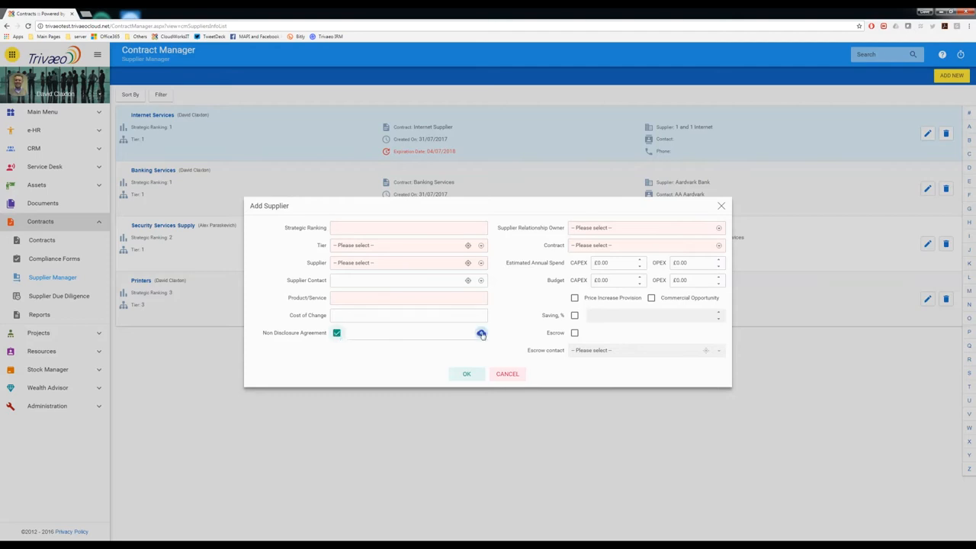
mouse_move(482, 332)
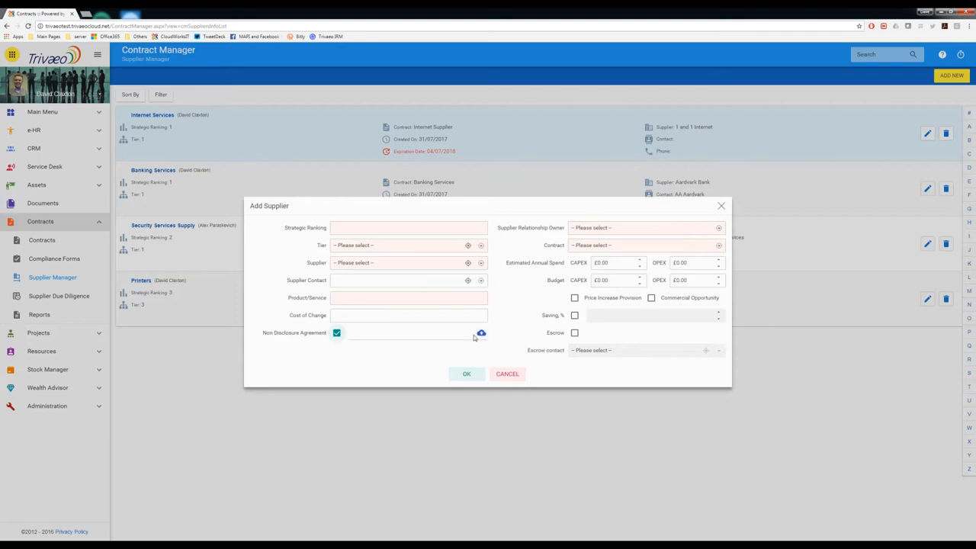
mouse_move(354, 341)
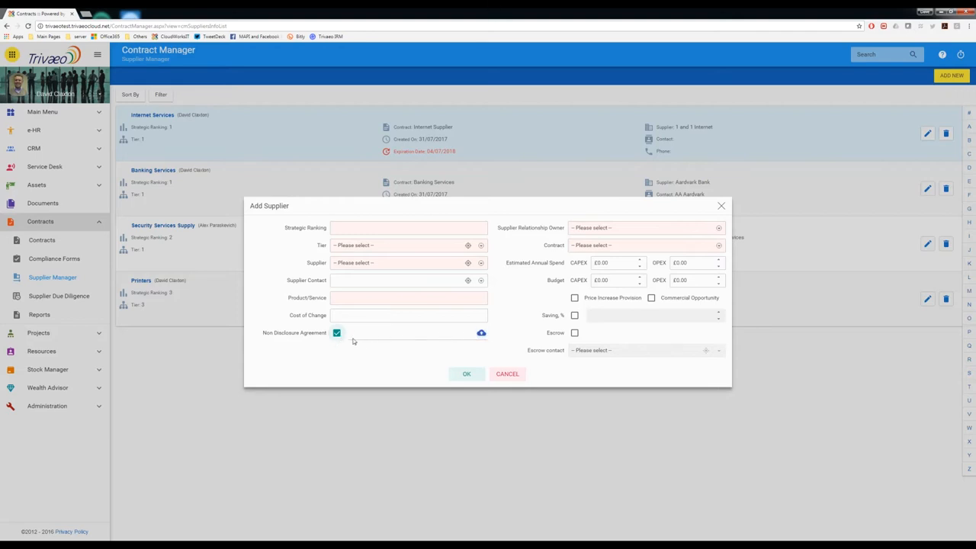
left_click(335, 333)
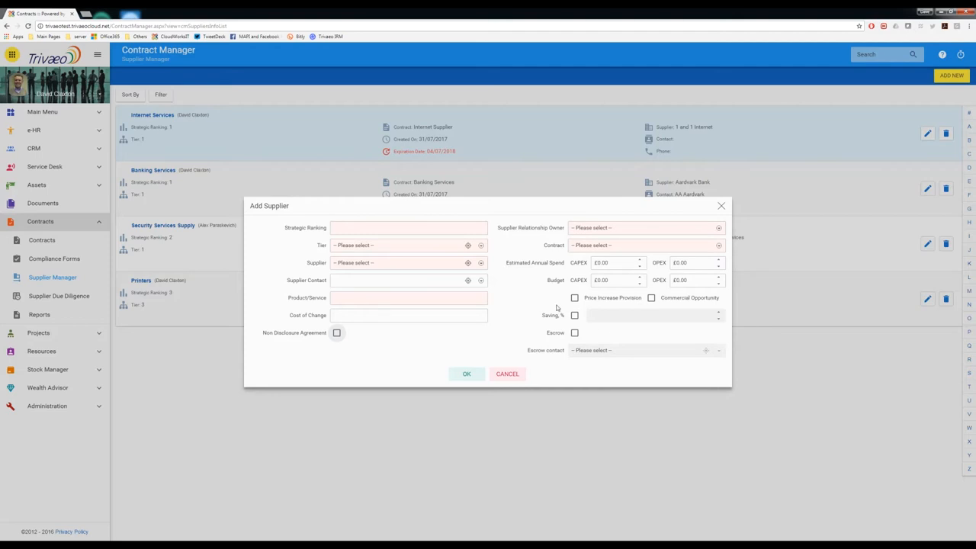
mouse_move(576, 336)
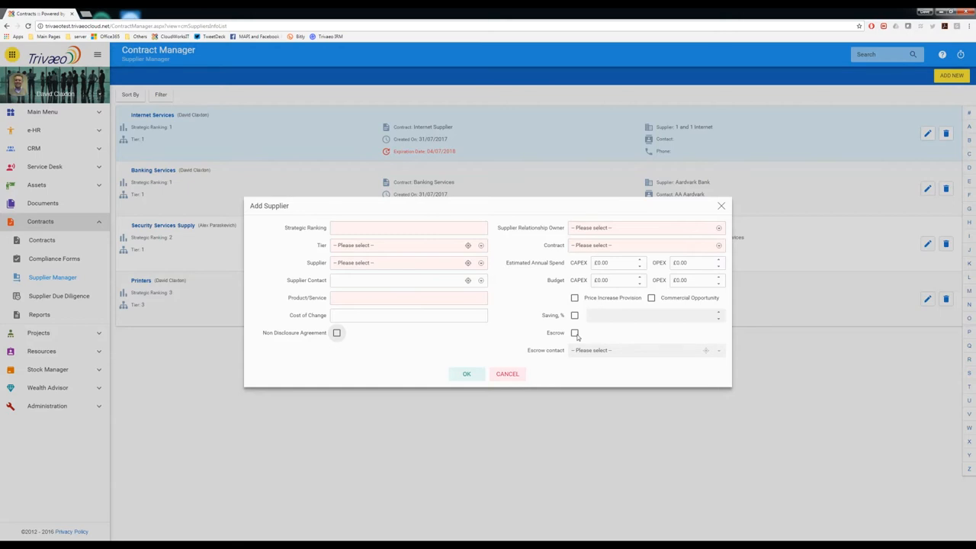
mouse_move(580, 335)
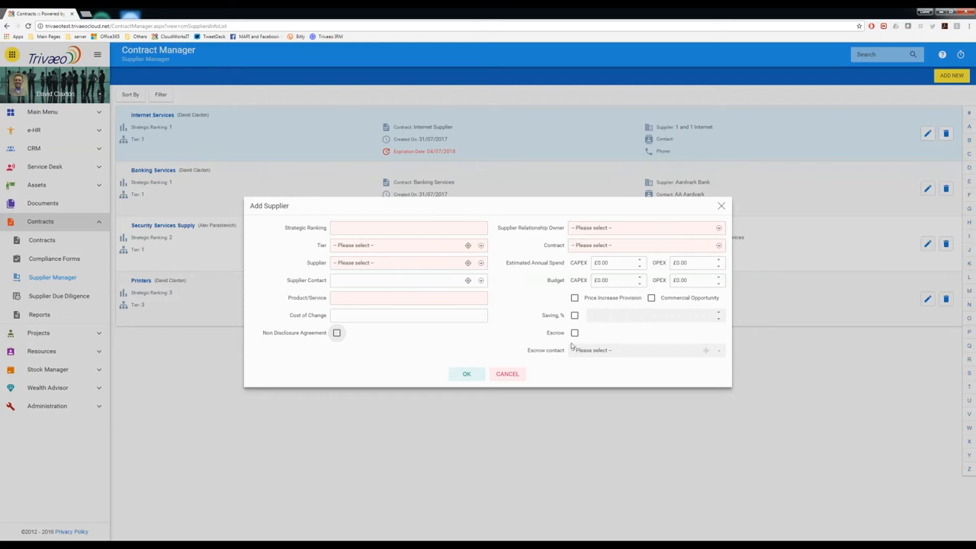
mouse_move(596, 361)
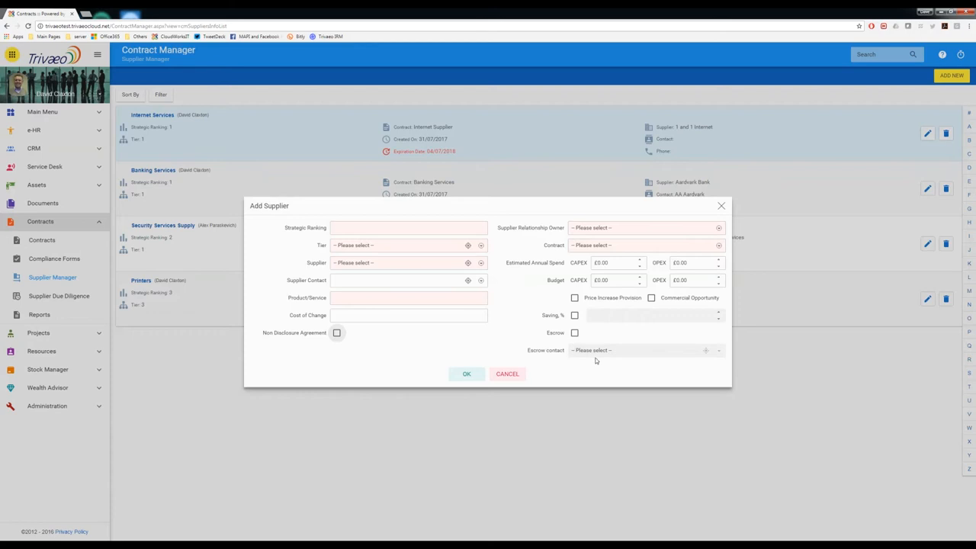
mouse_move(511, 287)
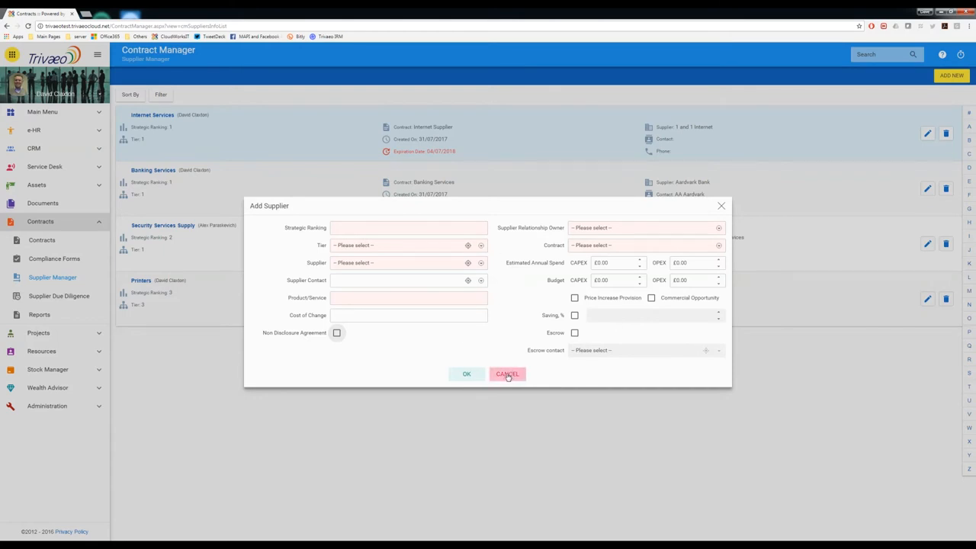
left_click(507, 373)
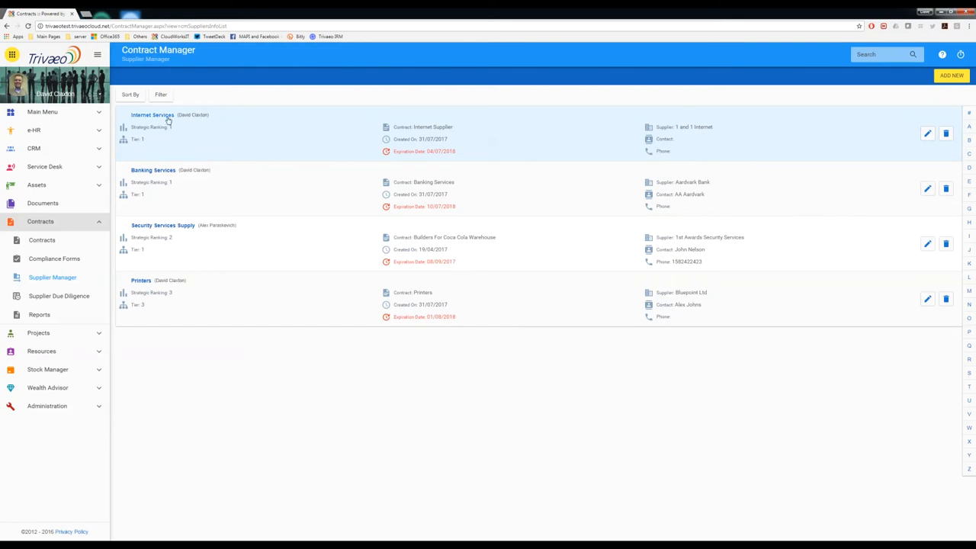
Show the Internet Services supplier's Main Info with ranking, tier, contract and escrow contact.
left_click(152, 114)
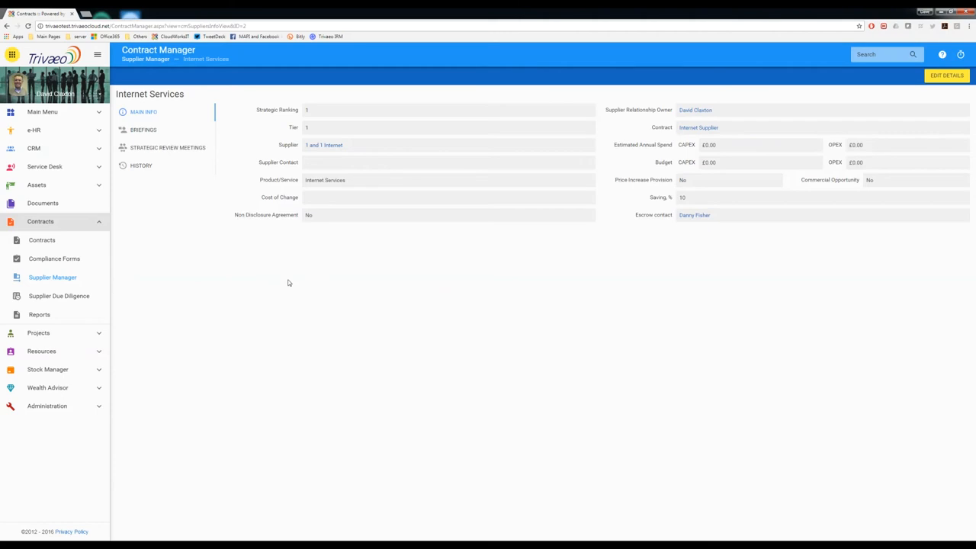
mouse_move(458, 210)
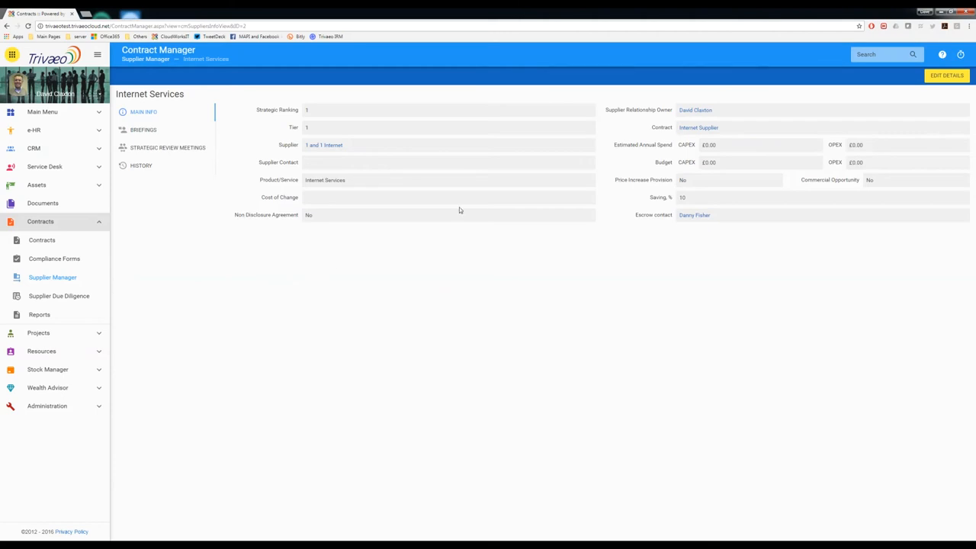
mouse_move(817, 122)
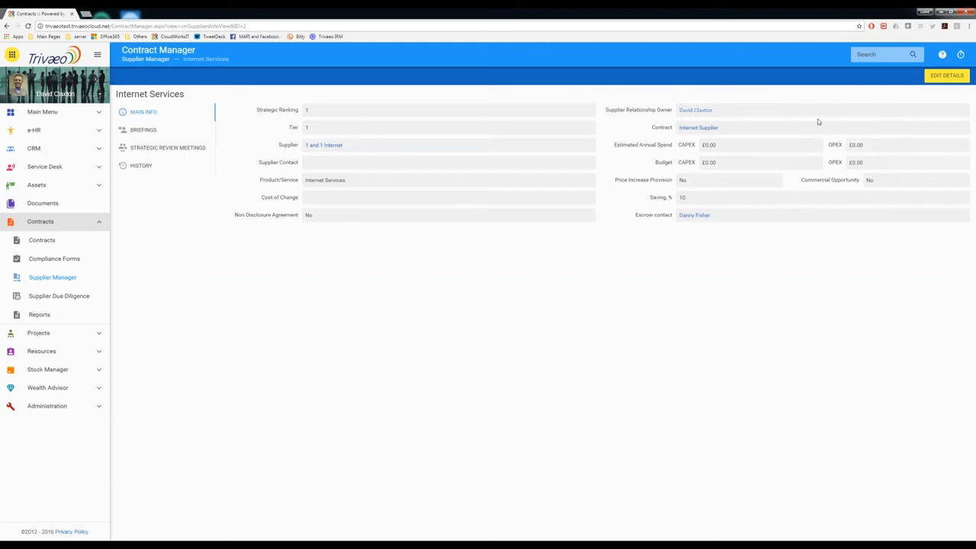
mouse_move(786, 231)
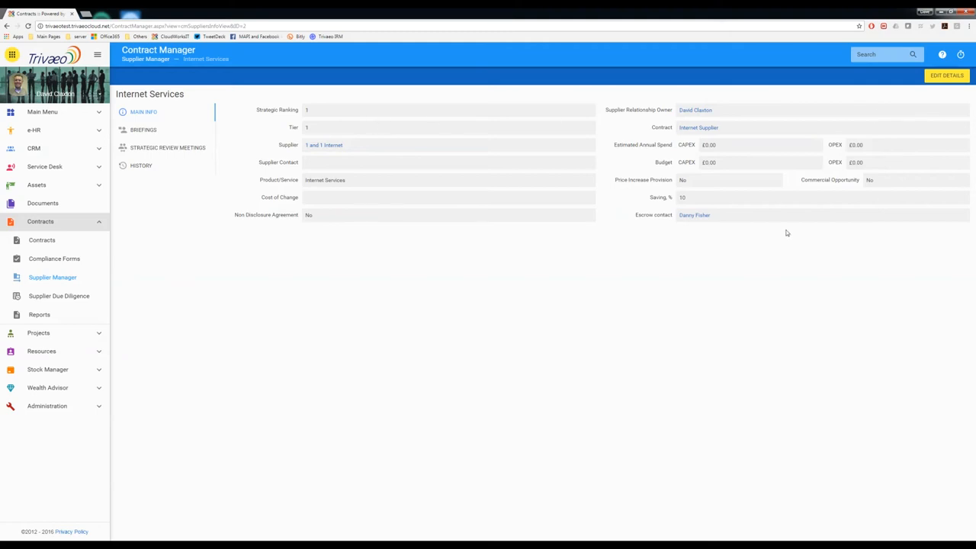
mouse_move(673, 157)
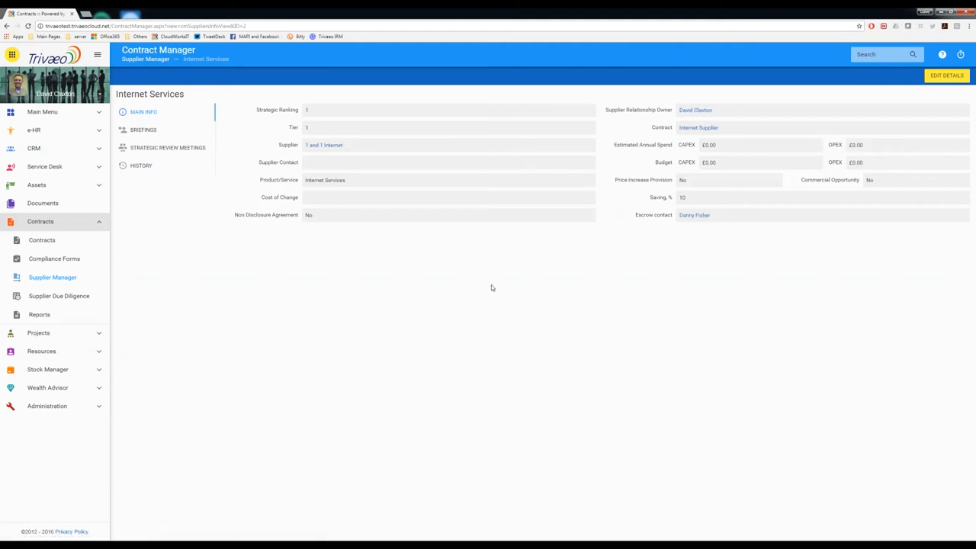
mouse_move(484, 311)
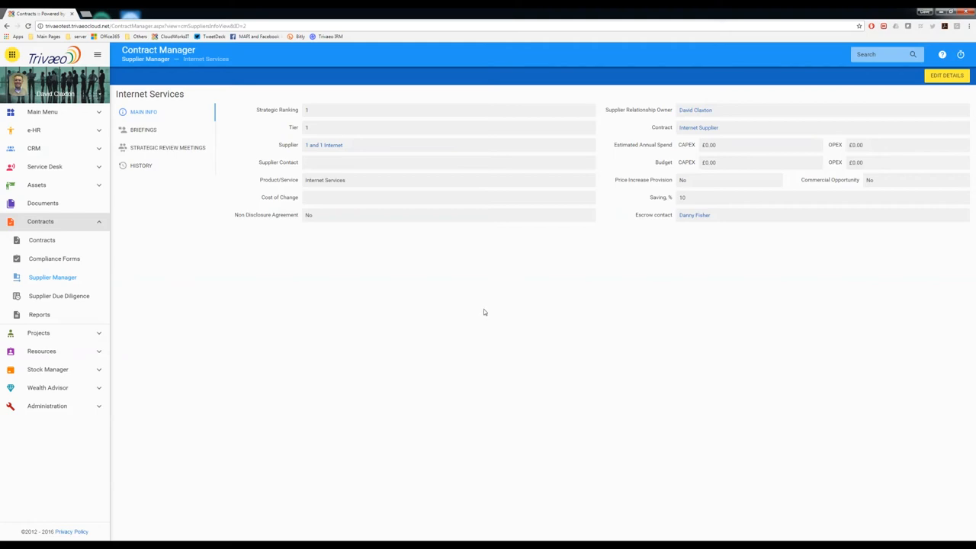
mouse_move(314, 128)
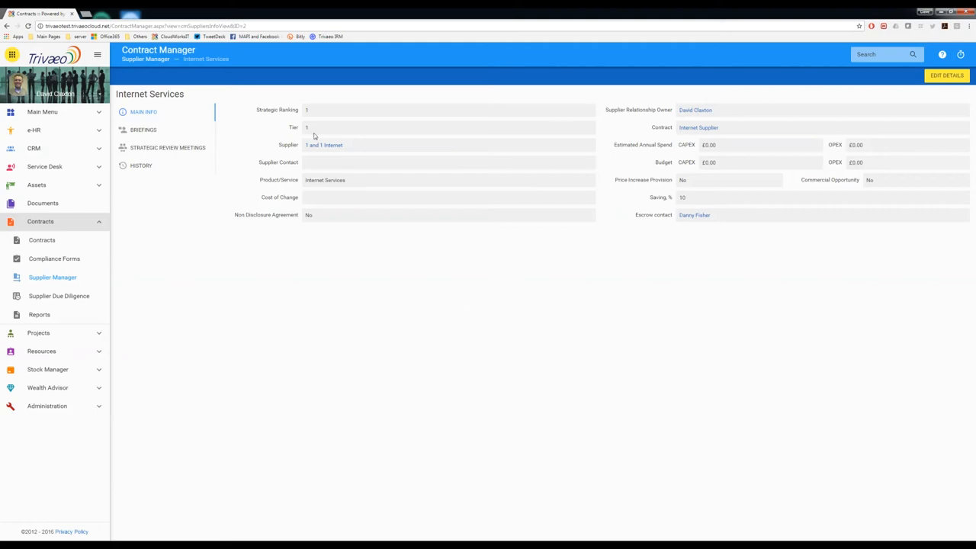
Show the Briefings section of the Internet Services supplier, currently empty.
left_click(143, 130)
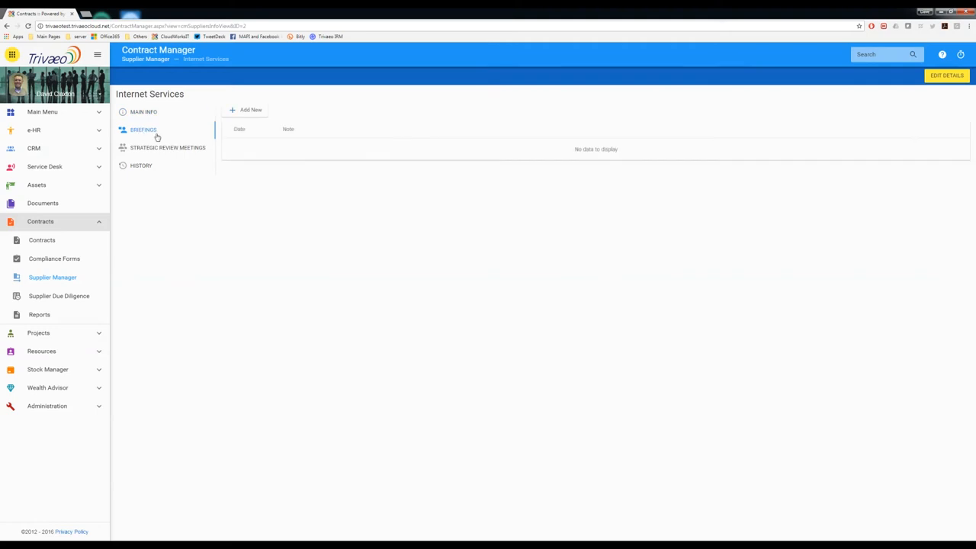
mouse_move(276, 186)
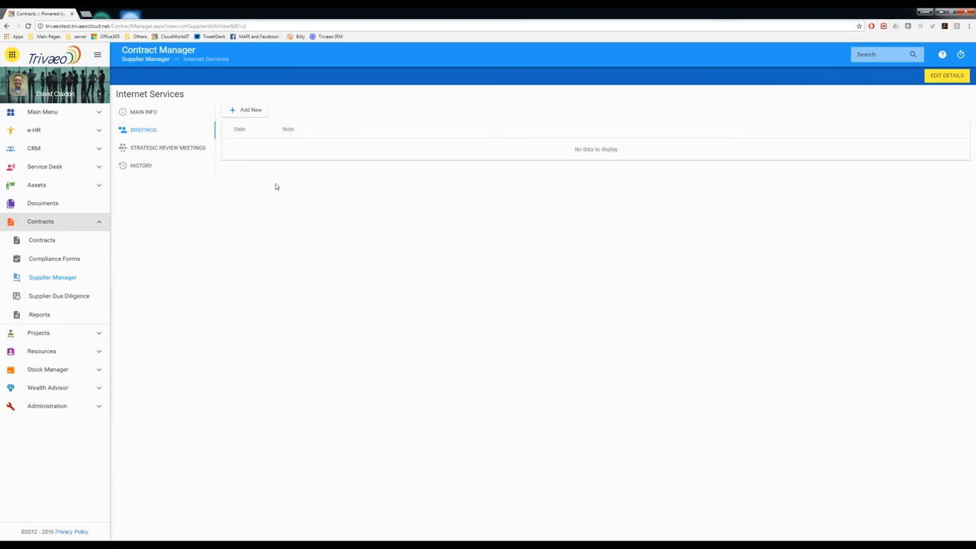
mouse_move(171, 104)
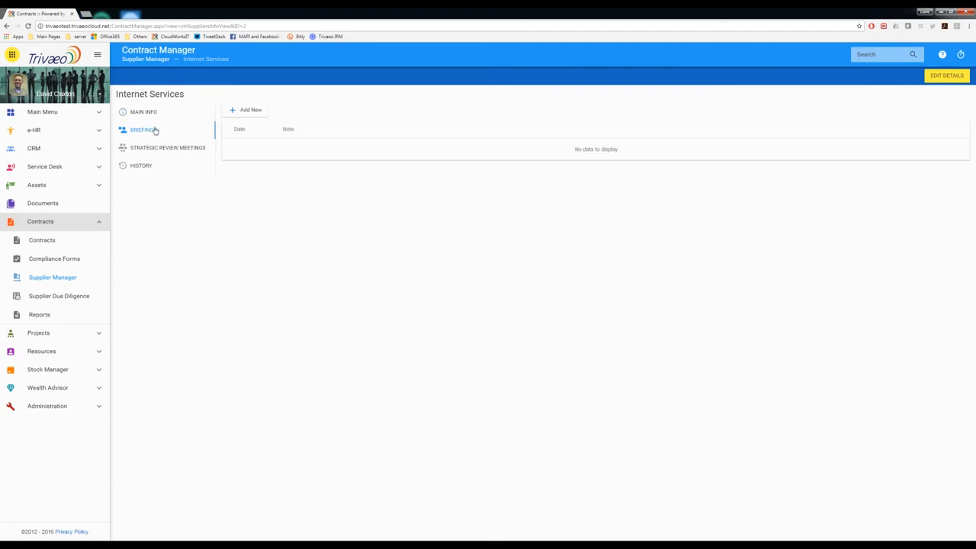
mouse_move(241, 157)
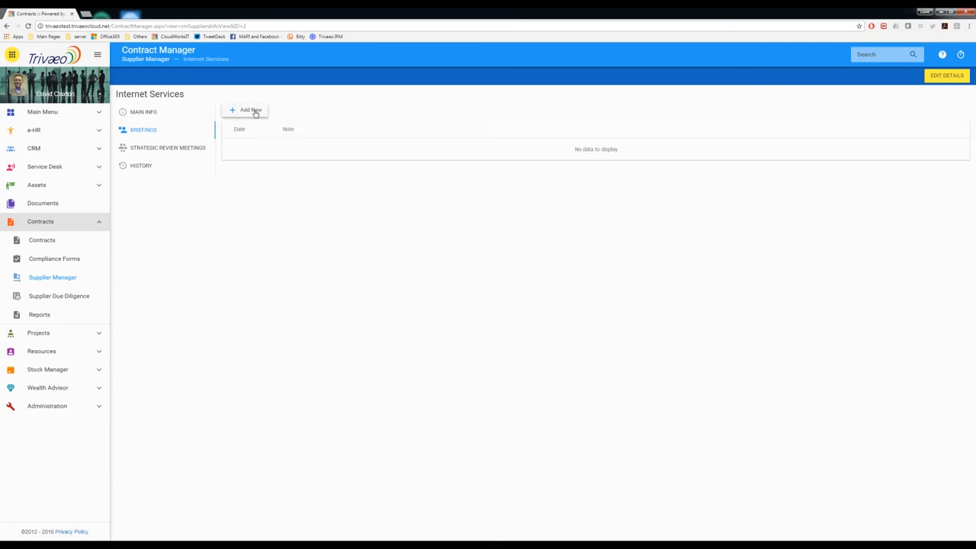
mouse_move(211, 116)
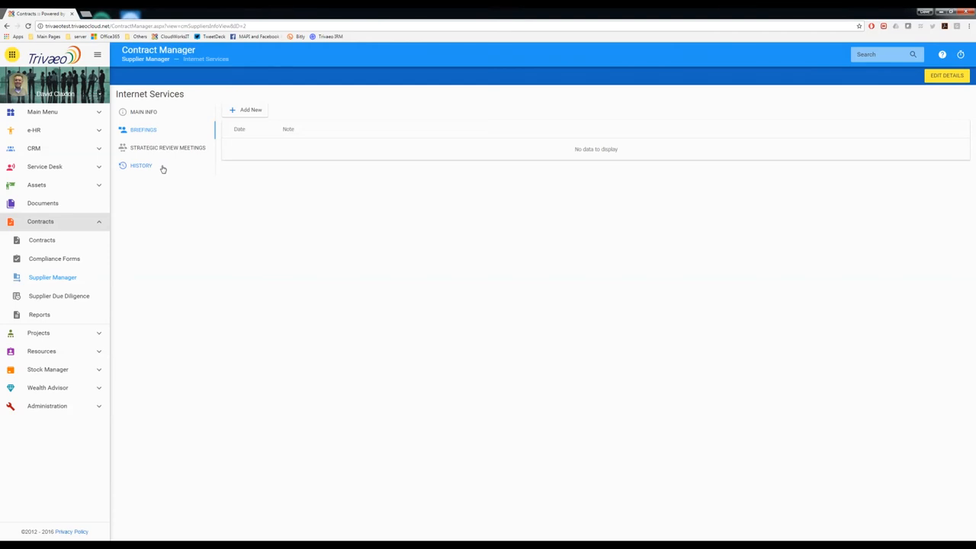
mouse_move(178, 174)
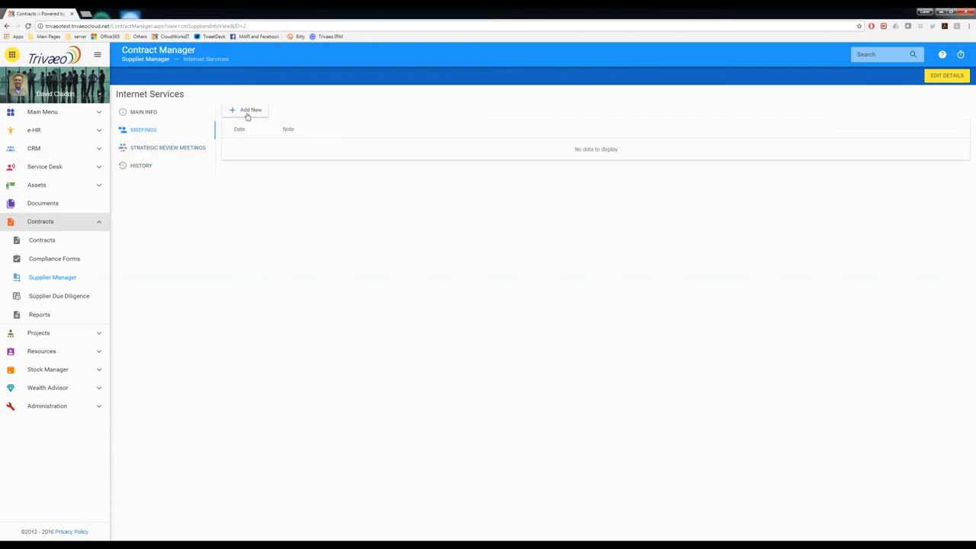
left_click(247, 110)
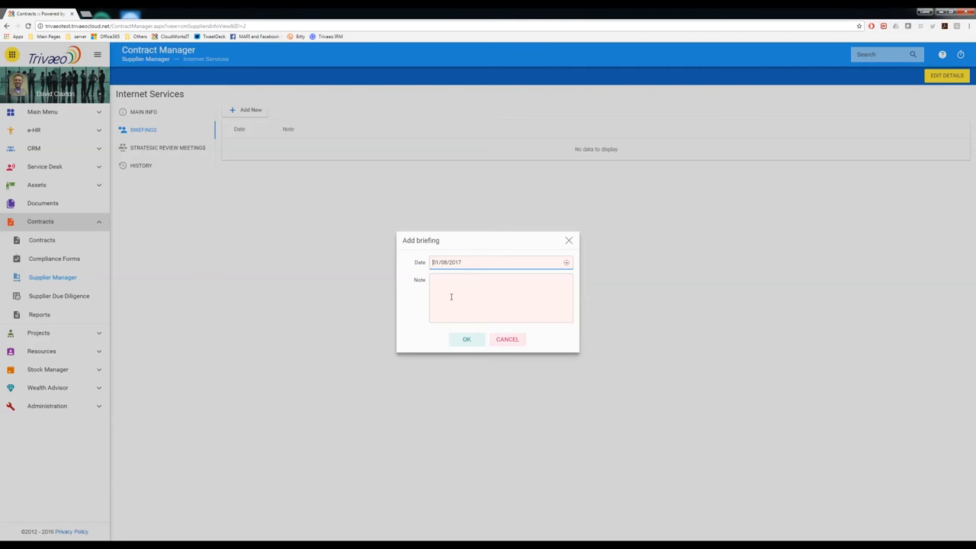
mouse_move(263, 192)
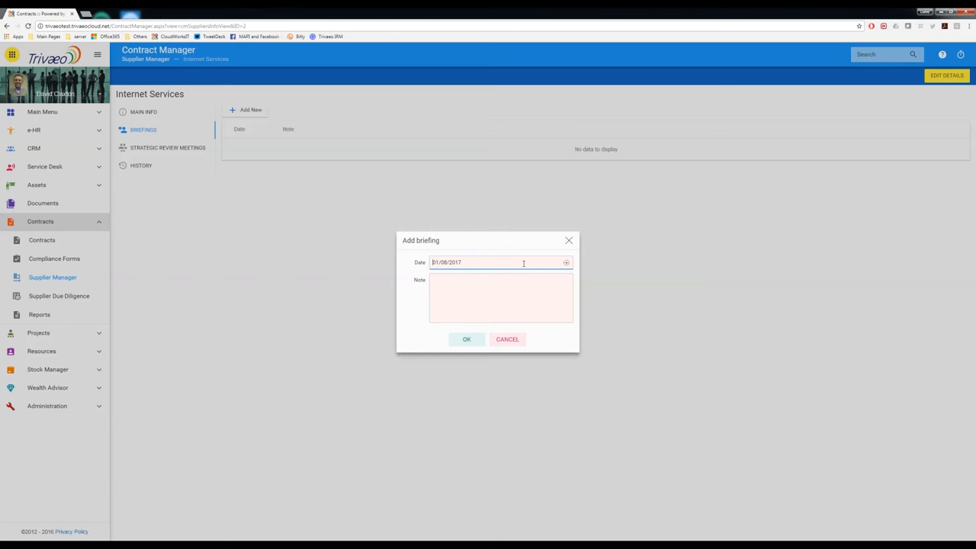
left_click(500, 297)
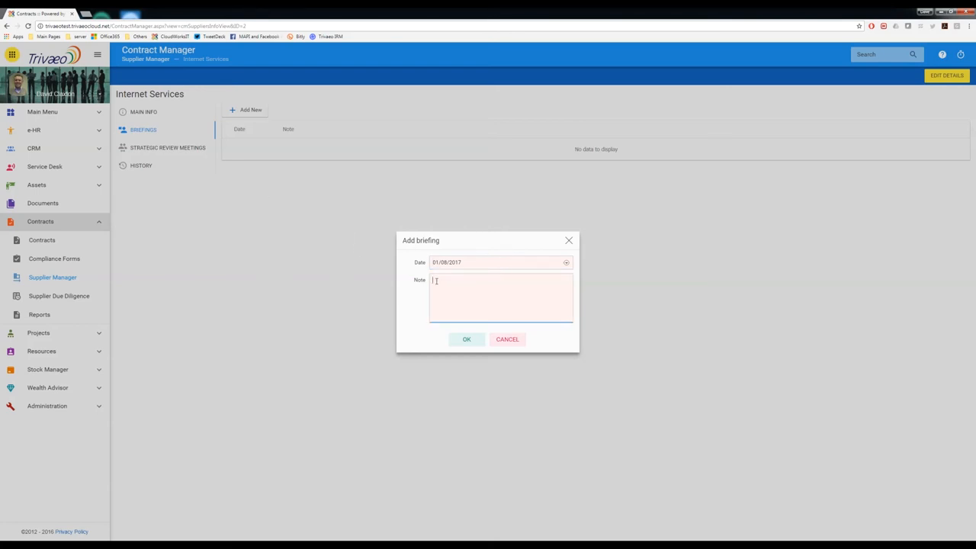
mouse_move(470, 307)
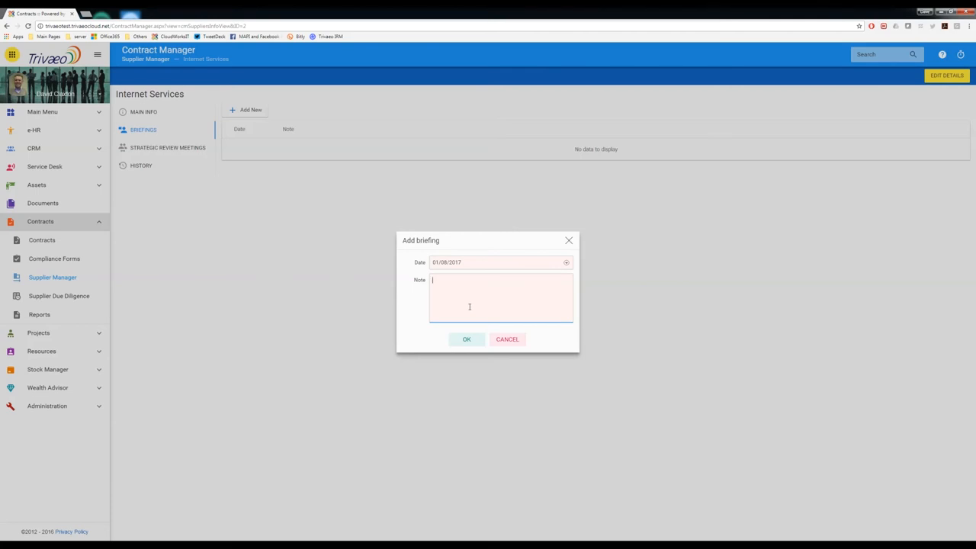
mouse_move(484, 294)
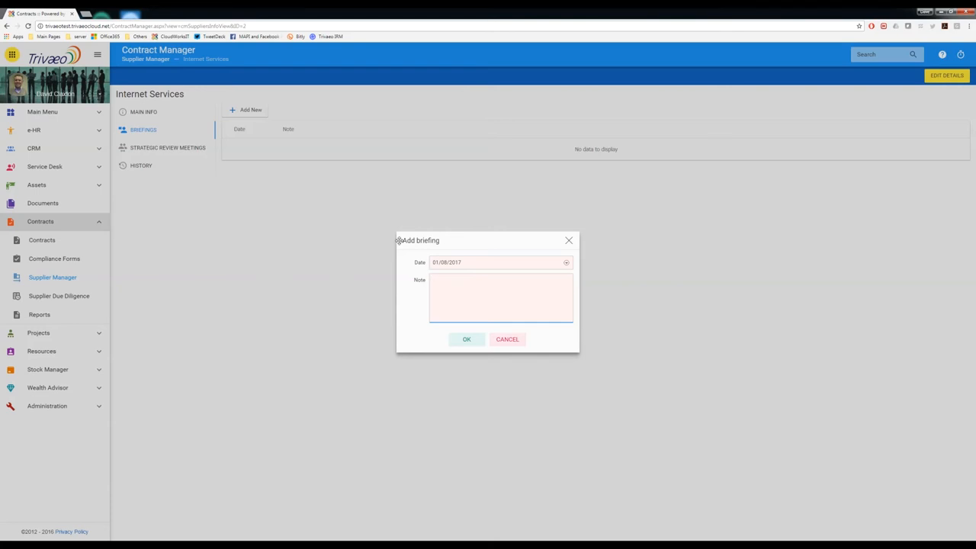
mouse_move(421, 259)
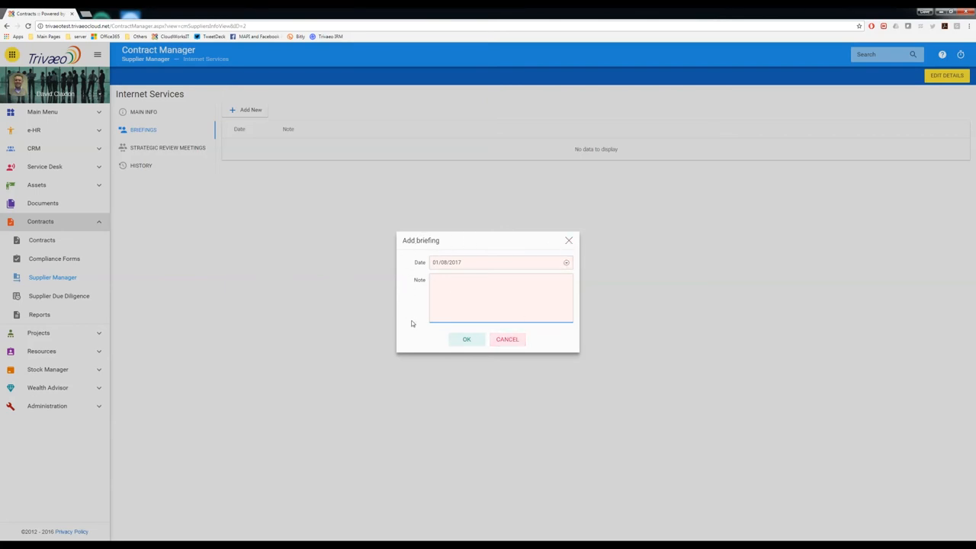
mouse_move(398, 256)
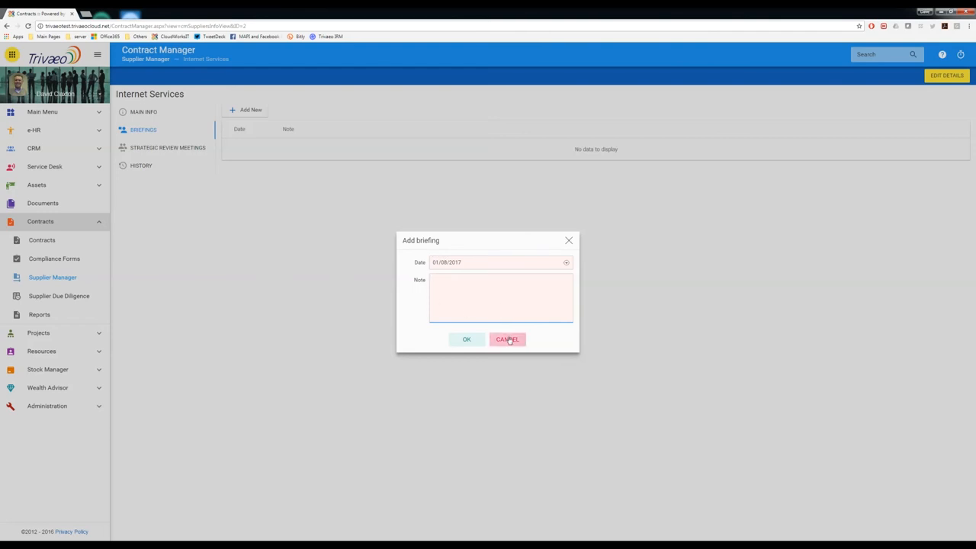
left_click(506, 338)
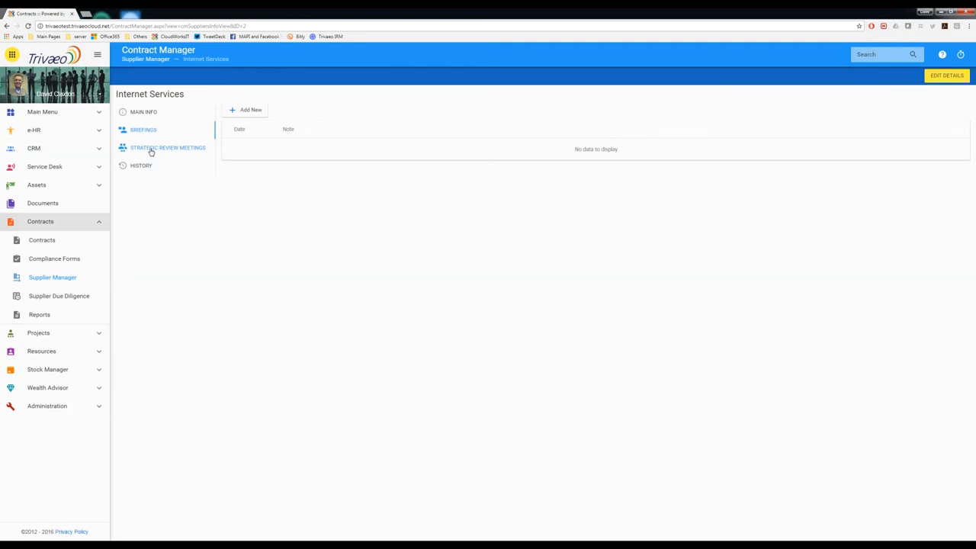
Start a new communication under Strategic Review Meetings, dated 01/08/2017 at 11:00.
left_click(168, 147)
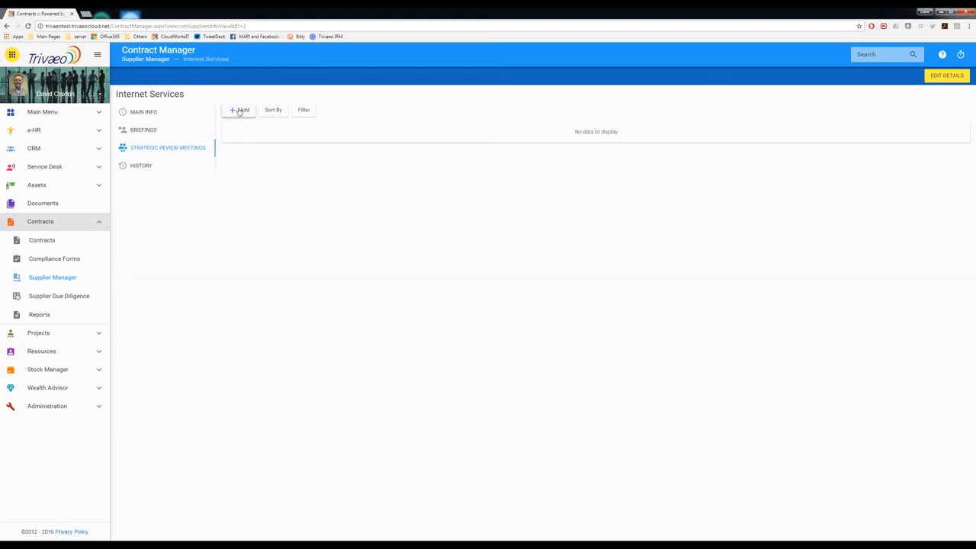
left_click(240, 110)
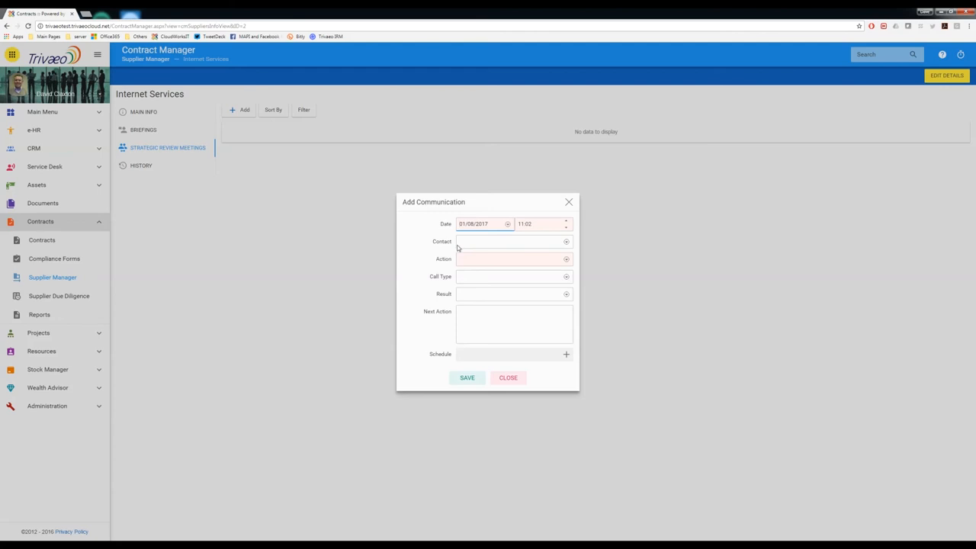
left_click(511, 241)
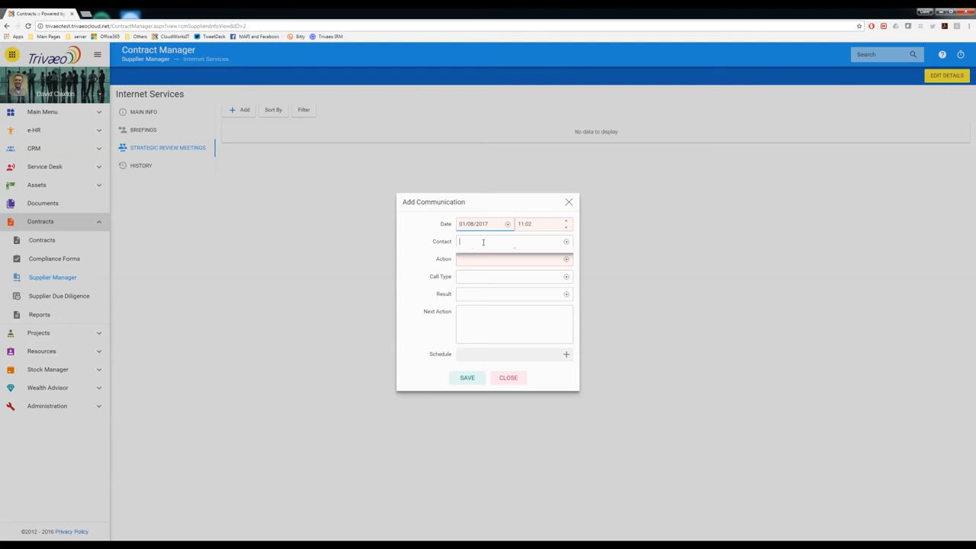
left_click(511, 241)
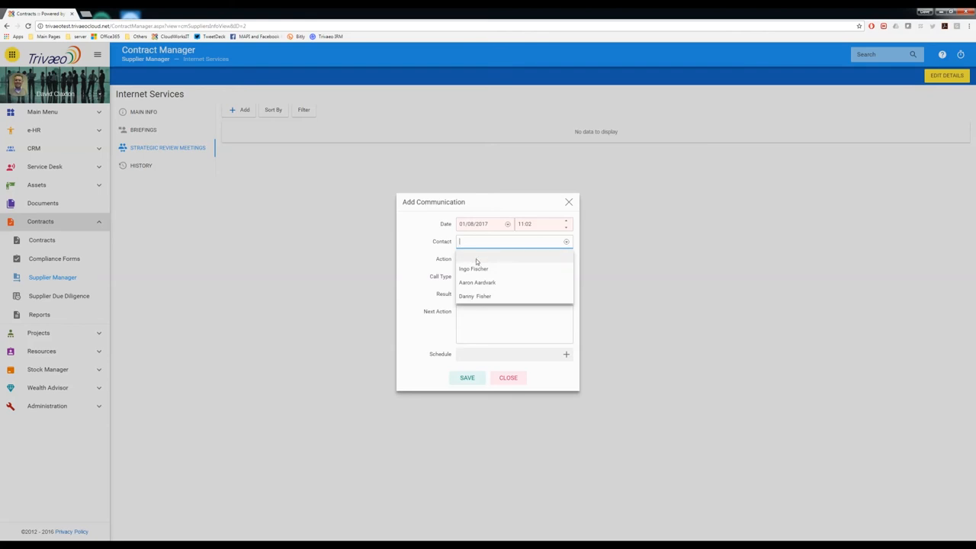
left_click(485, 259)
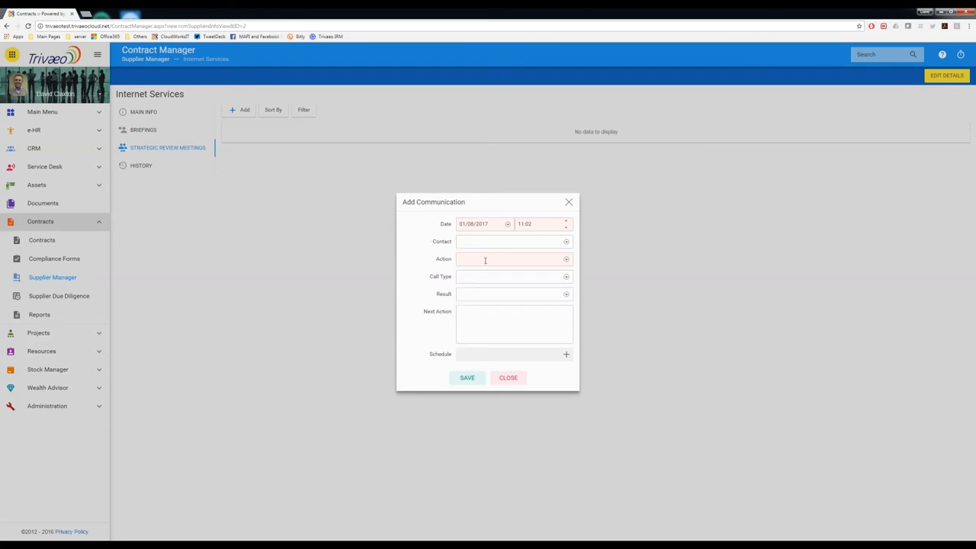
left_click(512, 259)
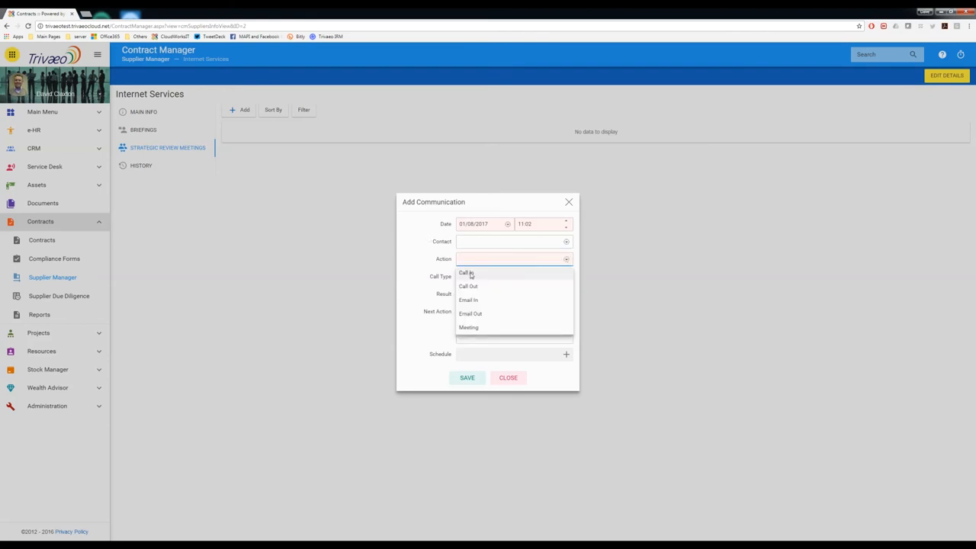
mouse_move(470, 314)
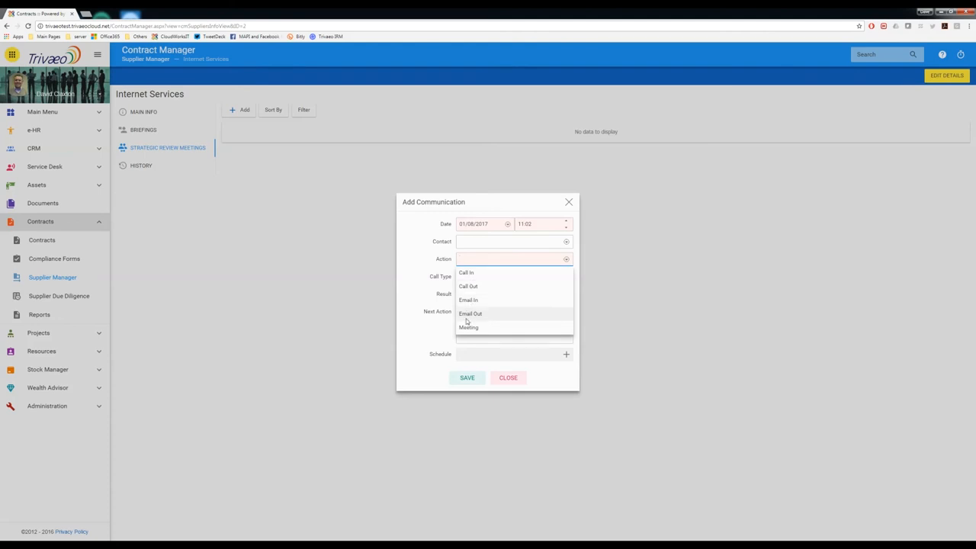
mouse_move(466, 271)
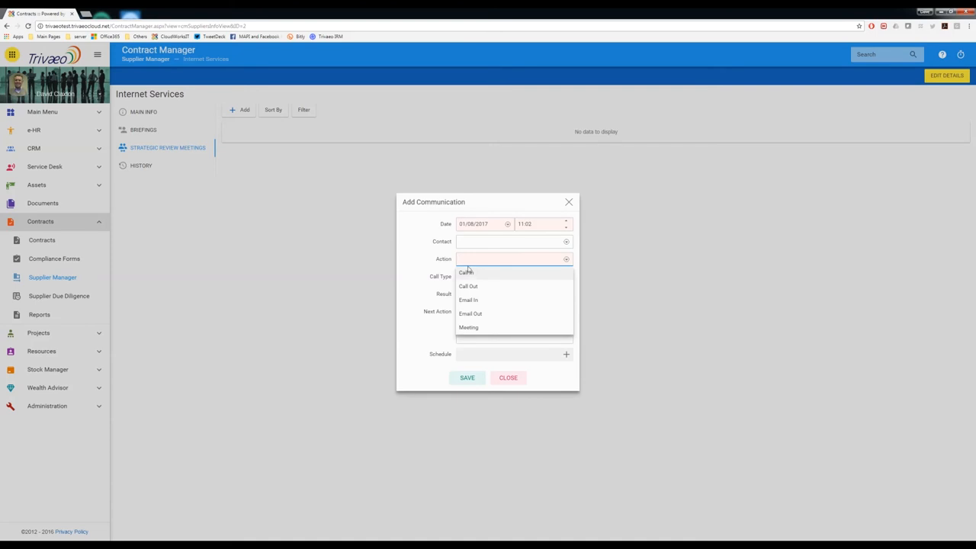
mouse_move(471, 278)
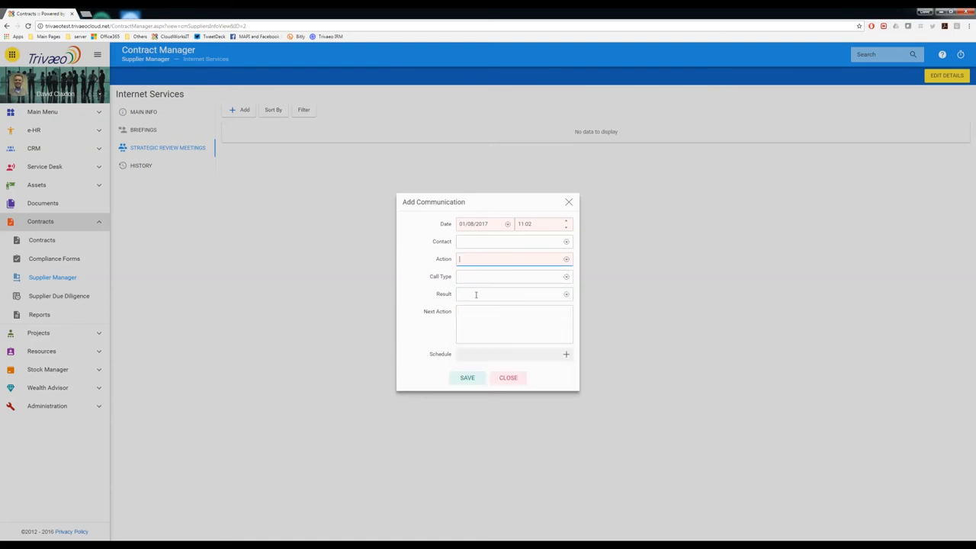
left_click(510, 293)
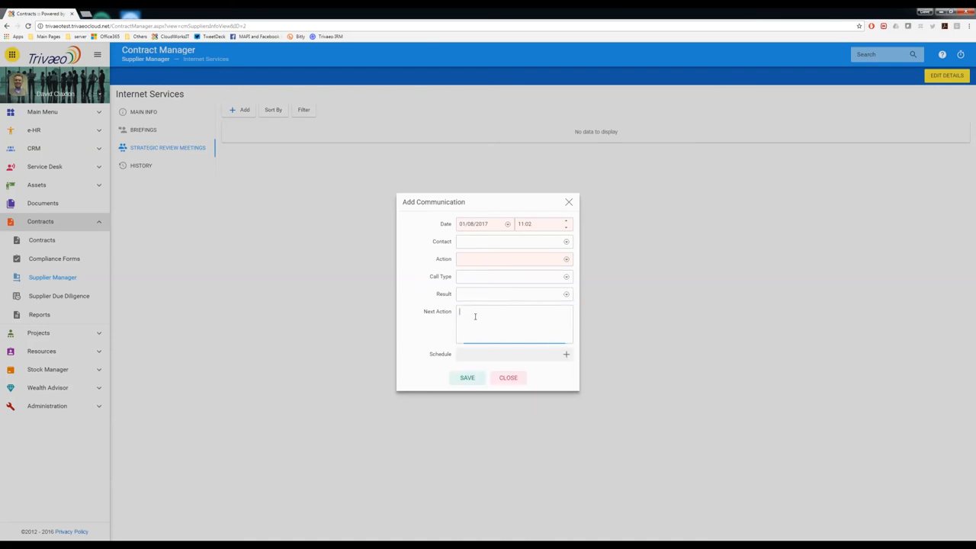
left_click(511, 293)
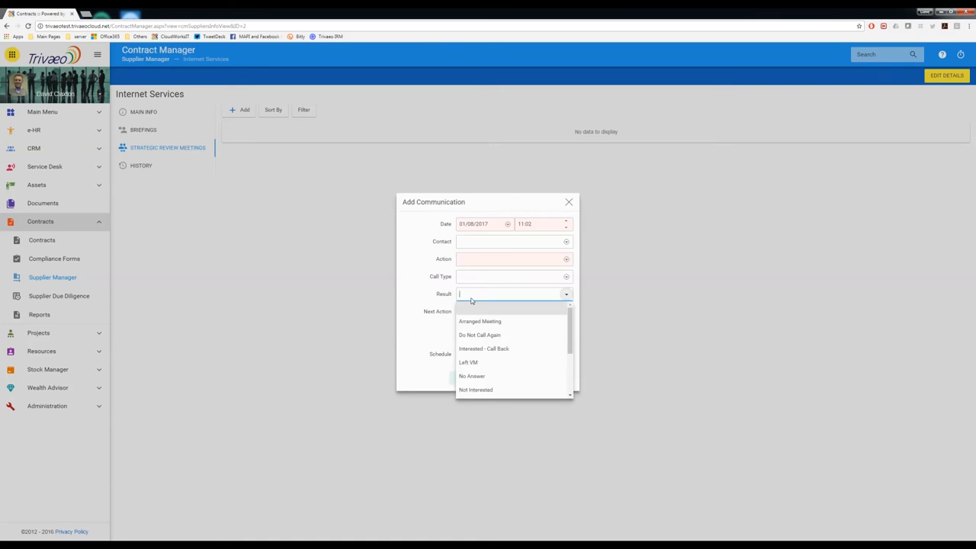
scroll("down", 3)
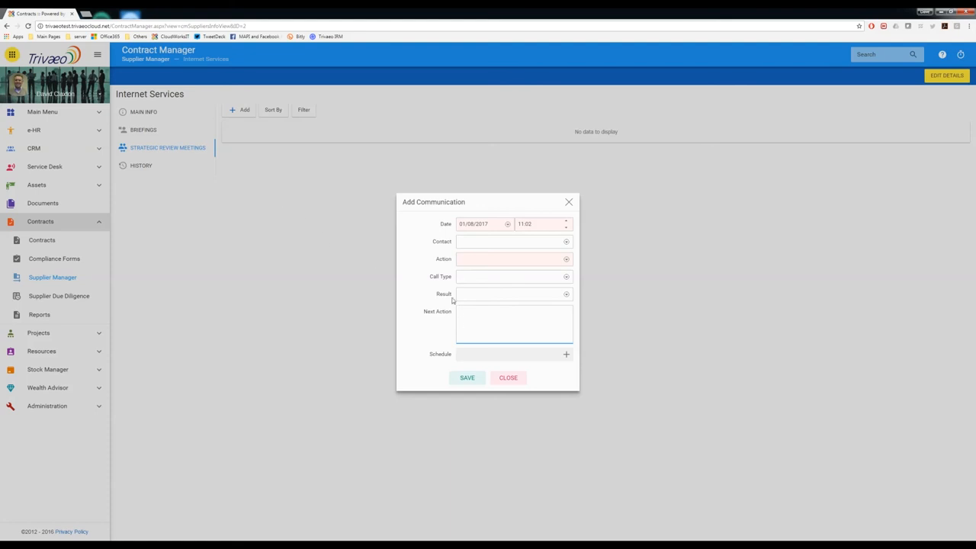
mouse_move(506, 357)
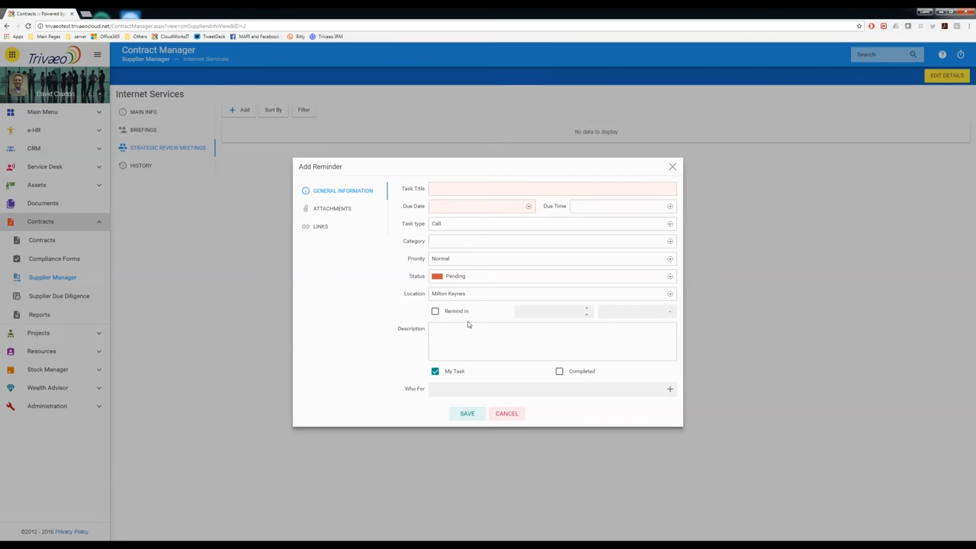
mouse_move(338, 262)
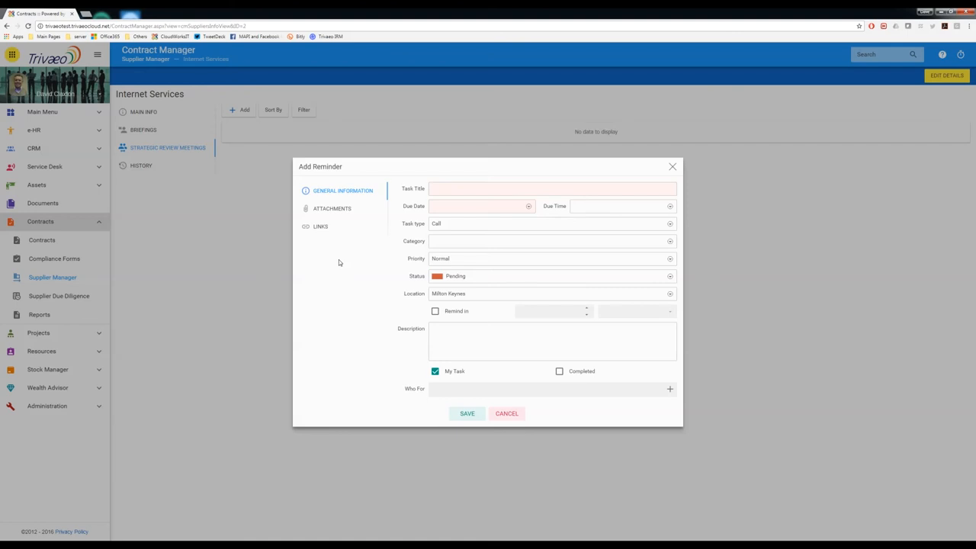
mouse_move(320, 244)
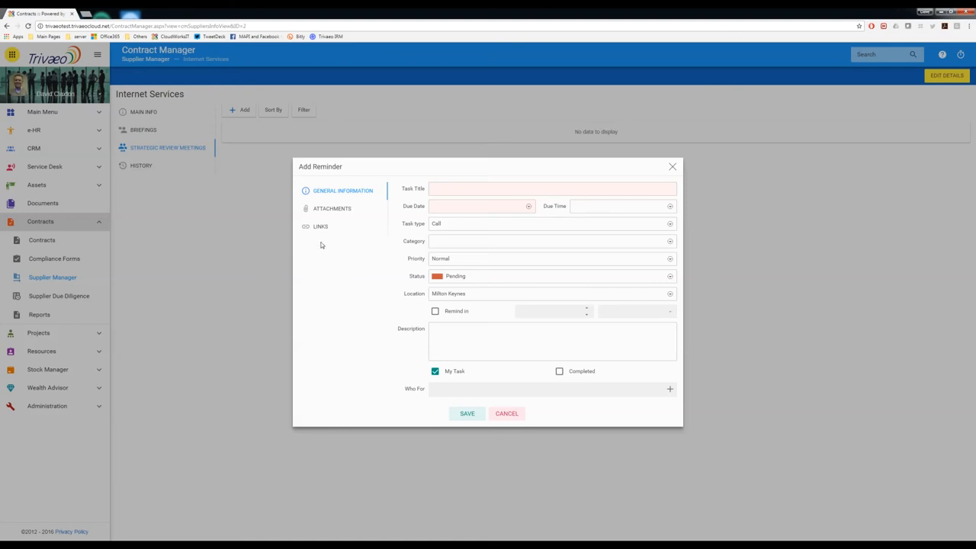
mouse_move(156, 156)
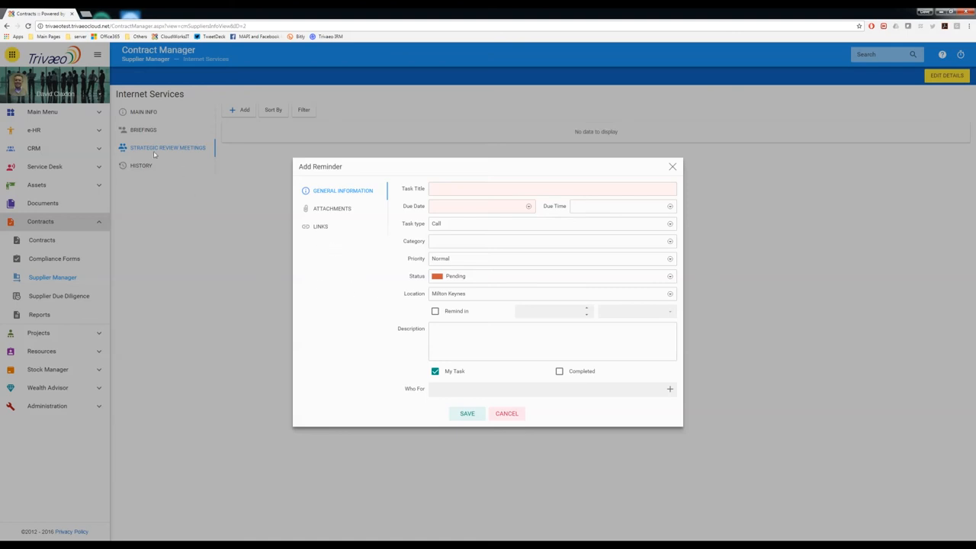
mouse_move(188, 159)
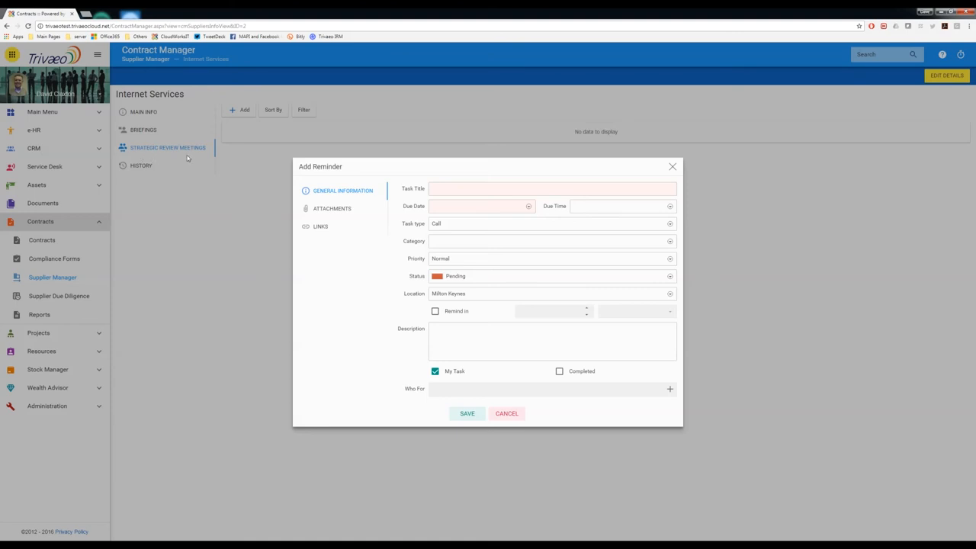
mouse_move(332, 207)
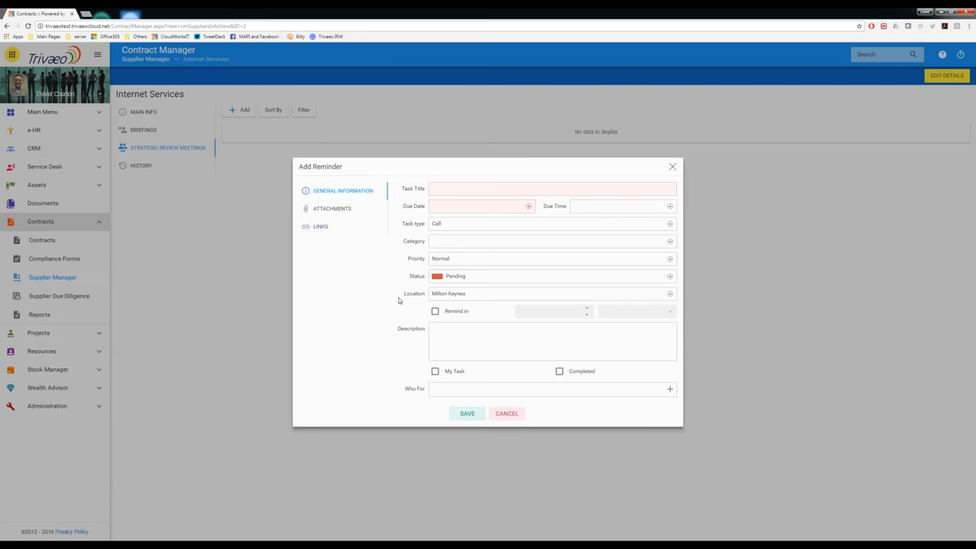
mouse_move(239, 217)
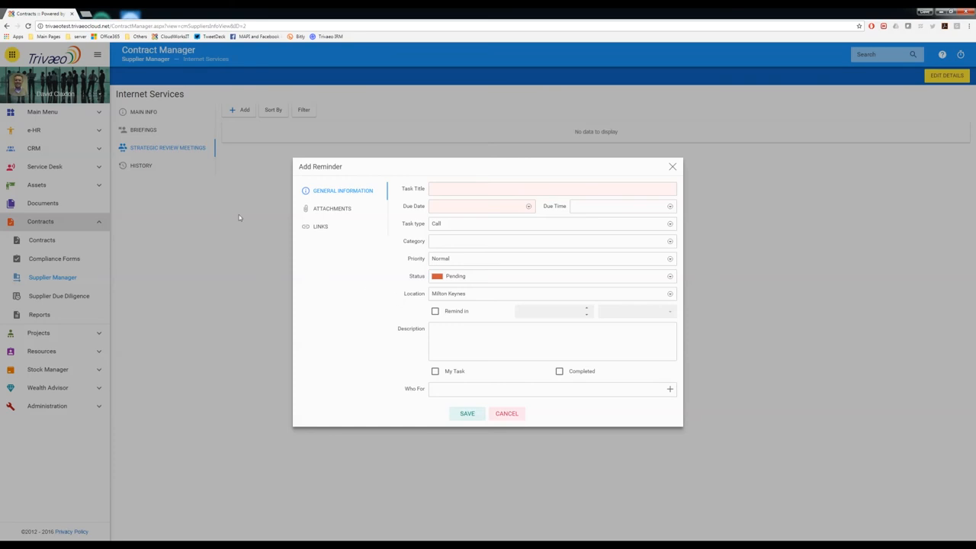
mouse_move(363, 281)
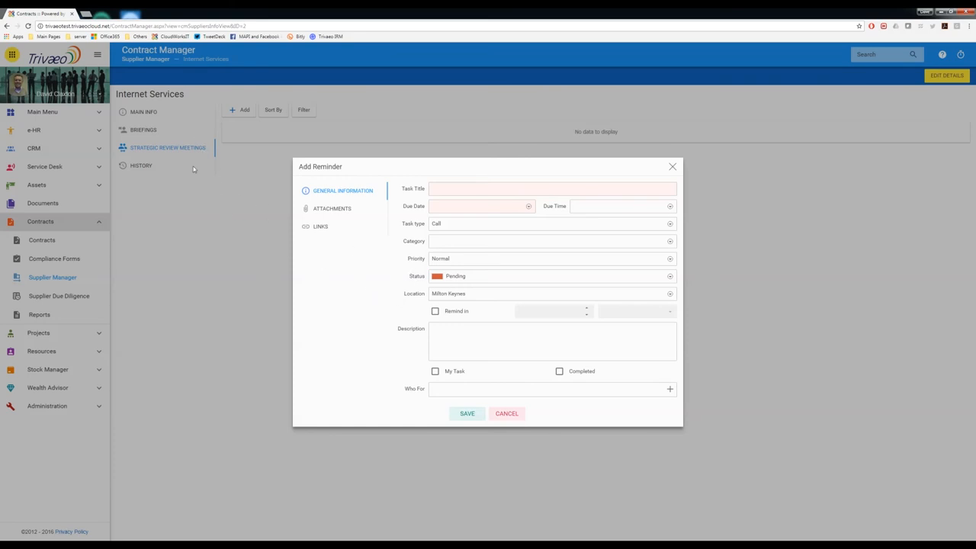
mouse_move(176, 163)
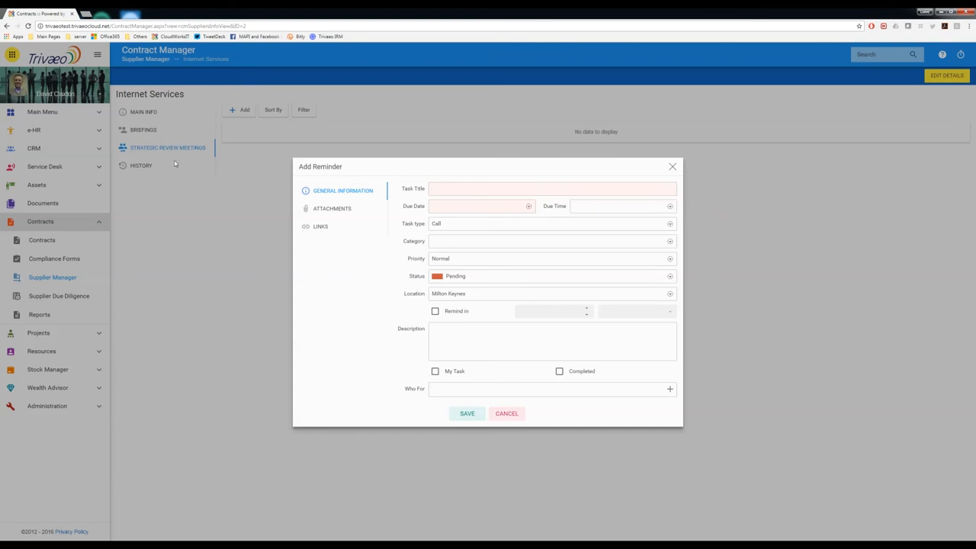
mouse_move(426, 242)
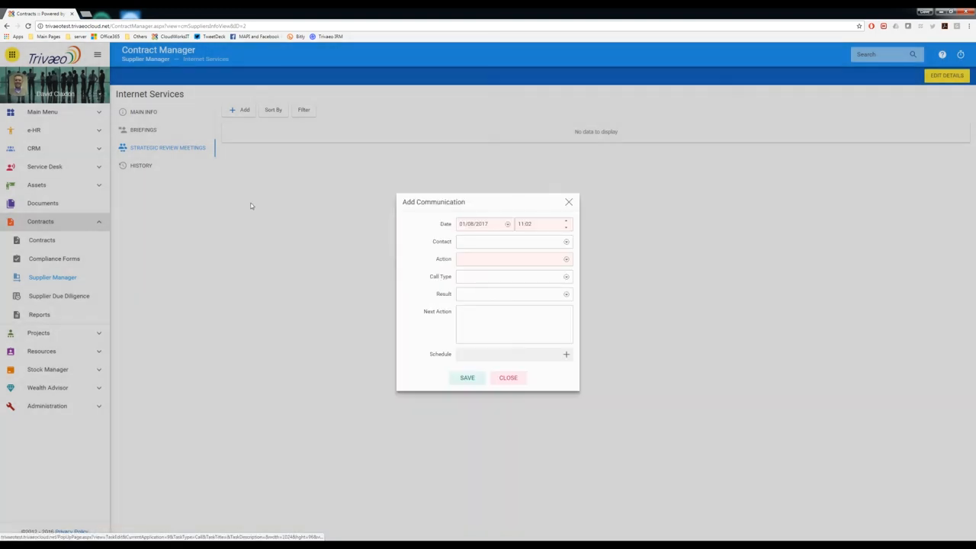
Discard the communication unsaved, glance at Briefings, and start a fresh Strategic Review Meetings communication dated 01/08/2017 11:04.
left_click(507, 378)
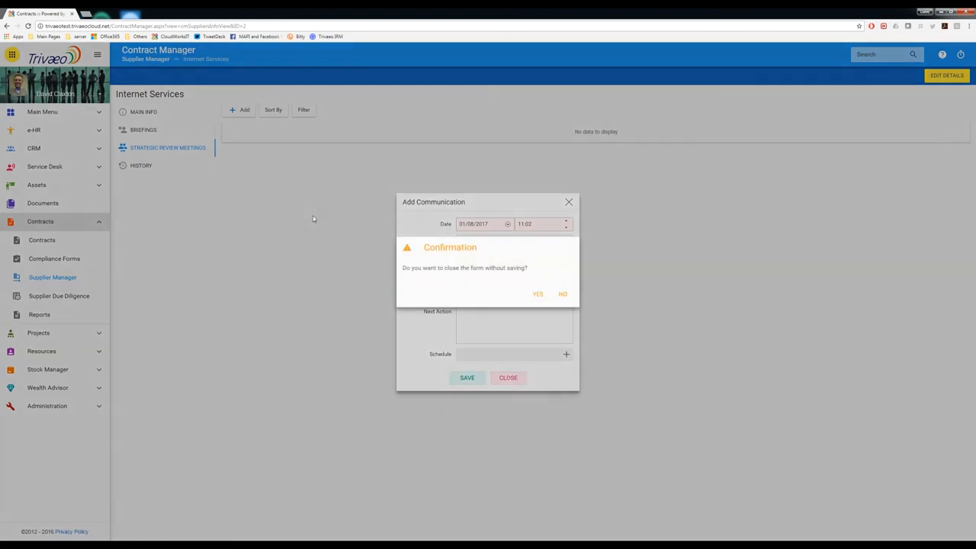
left_click(537, 293)
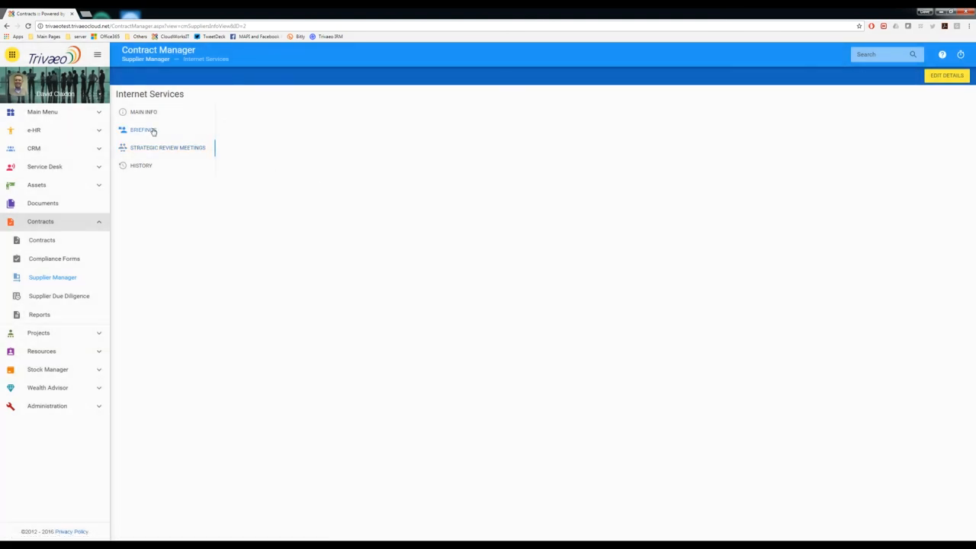
left_click(143, 129)
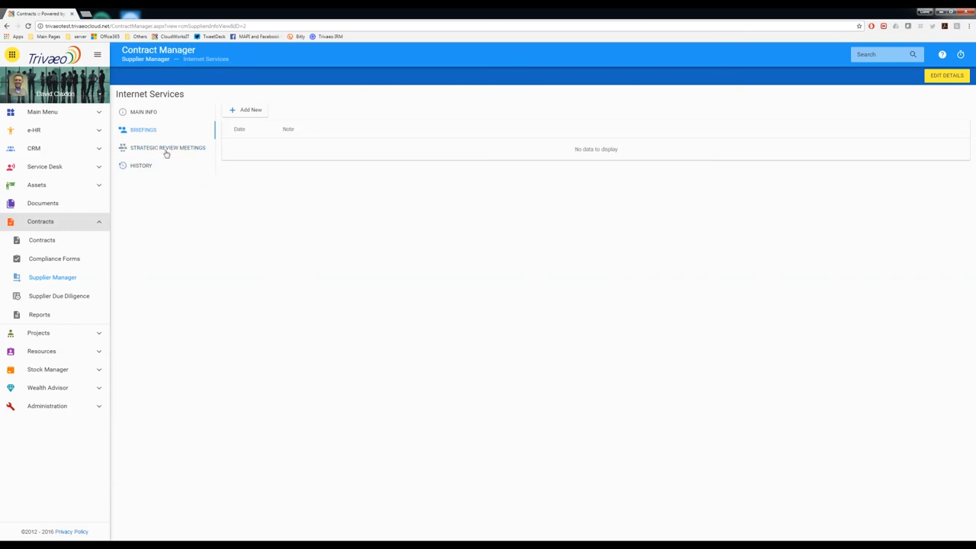
left_click(168, 147)
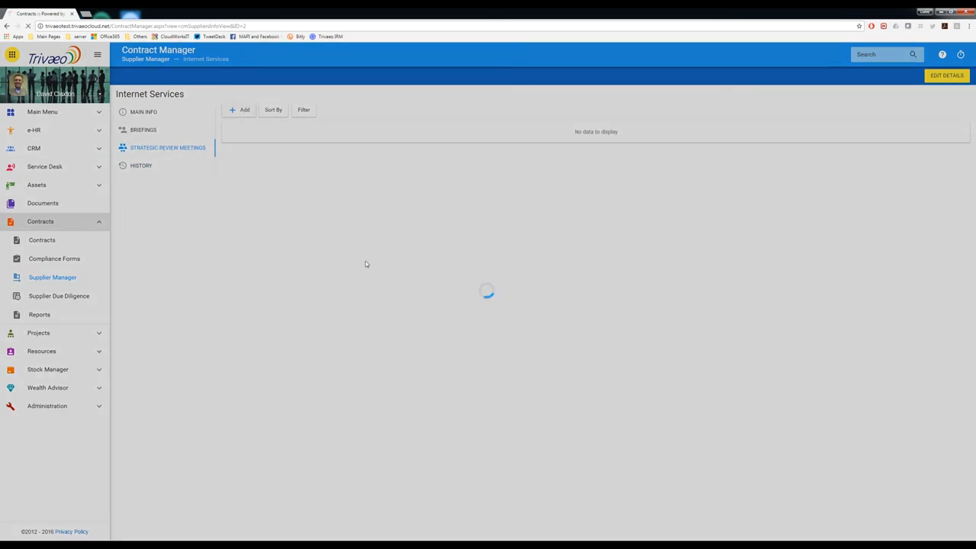
left_click(240, 110)
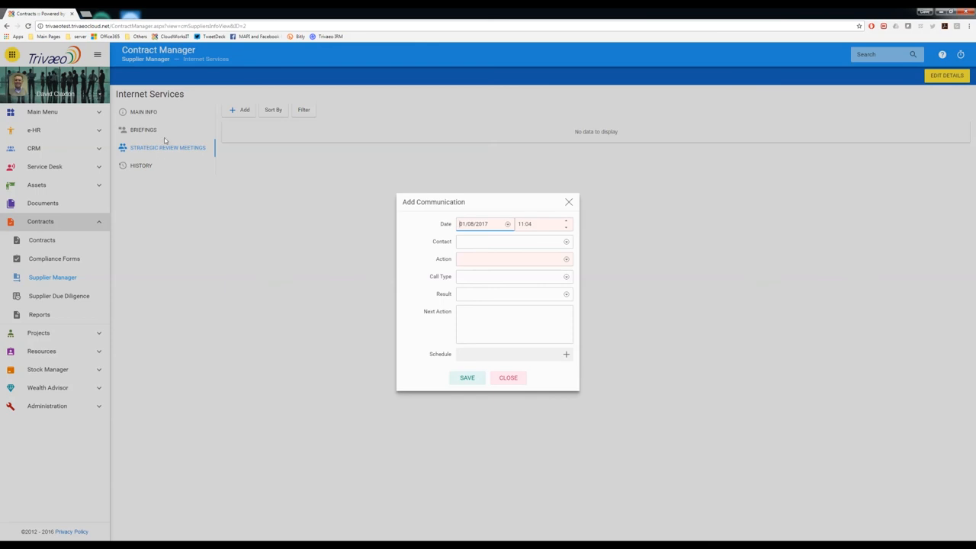
Close the second Add Communication form and confirm discarding it, leaving the meetings list empty.
left_click(508, 378)
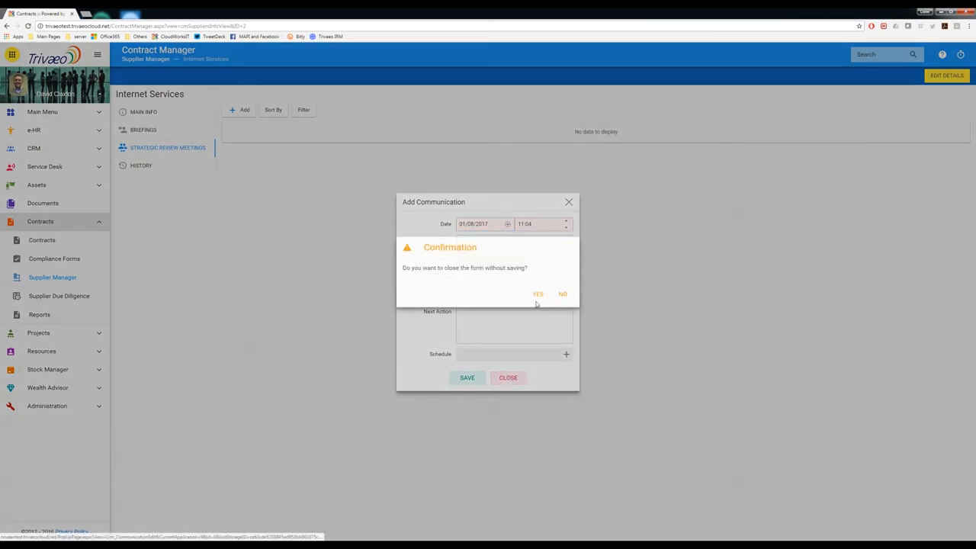
left_click(537, 293)
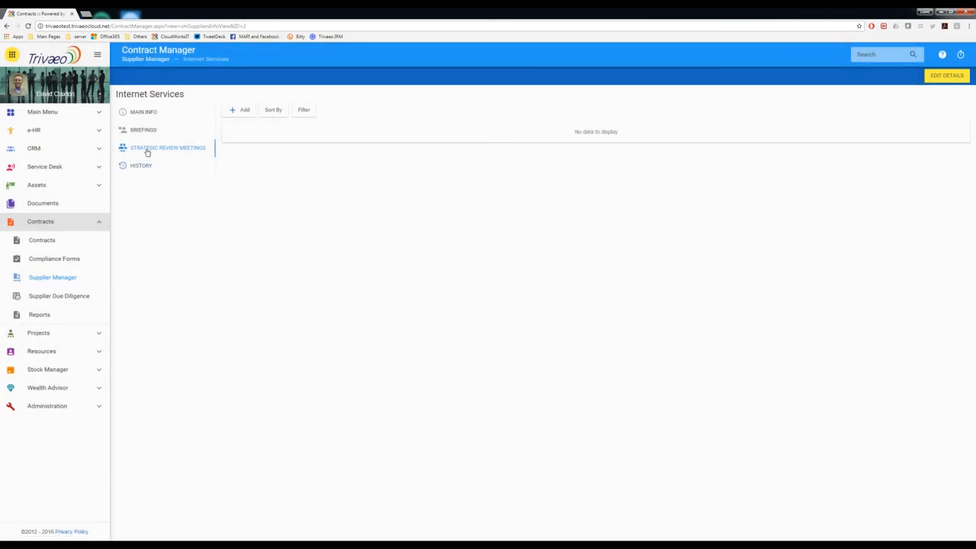
mouse_move(140, 165)
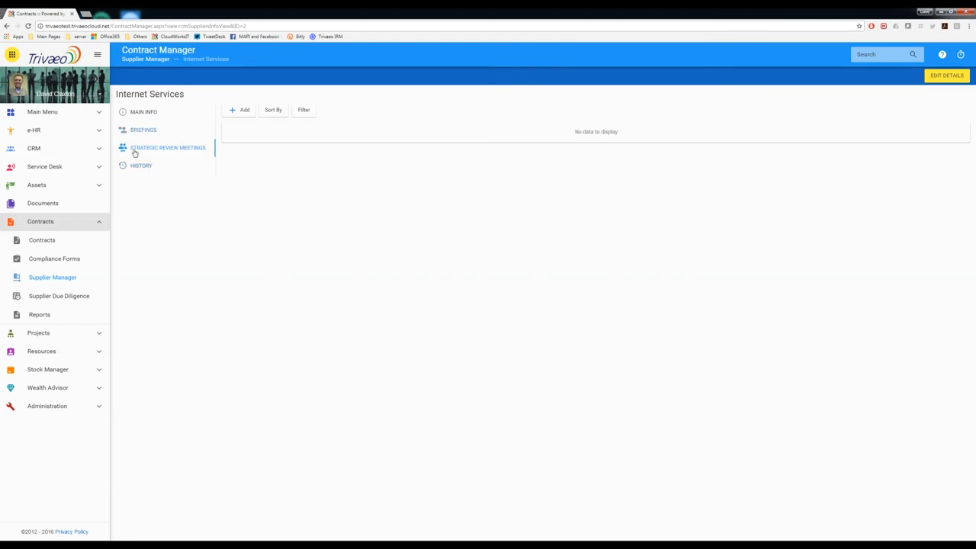
mouse_move(183, 157)
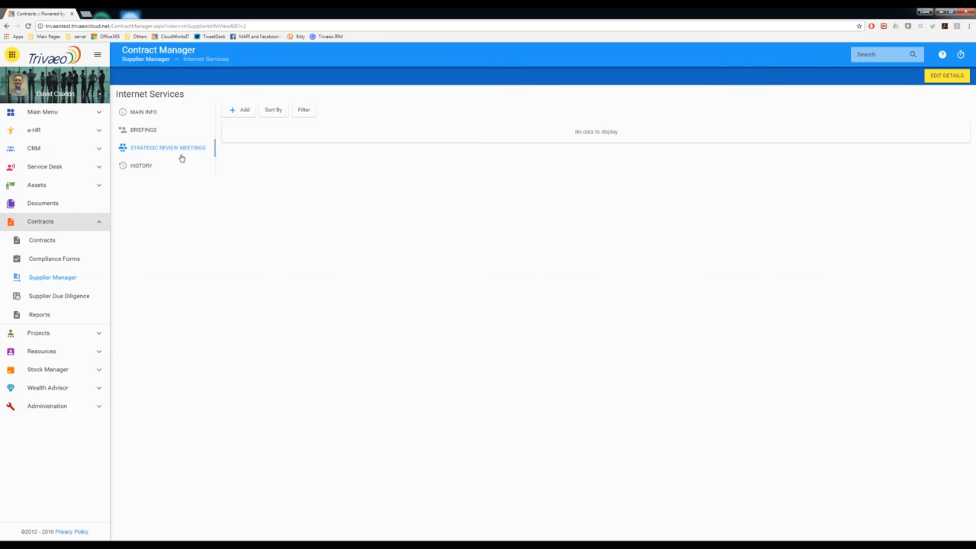
mouse_move(231, 171)
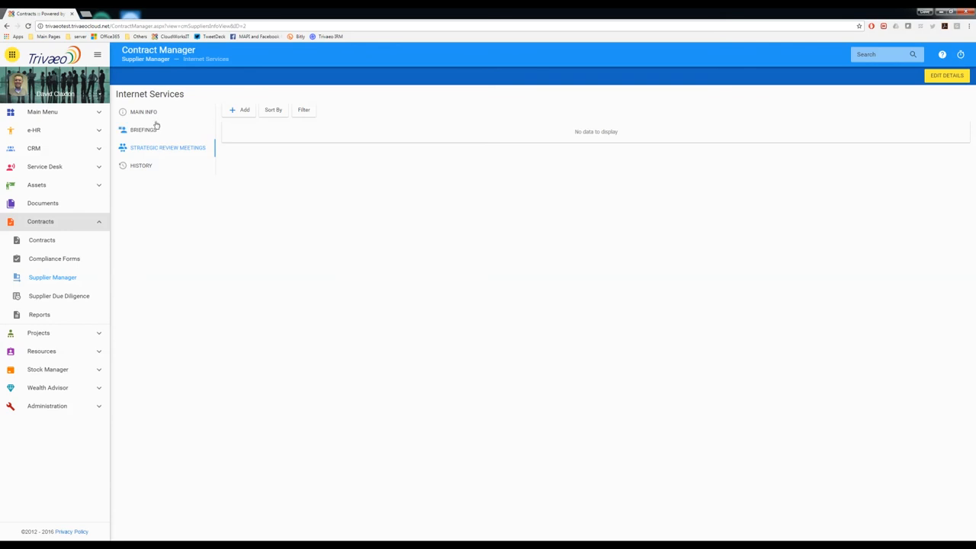
mouse_move(155, 160)
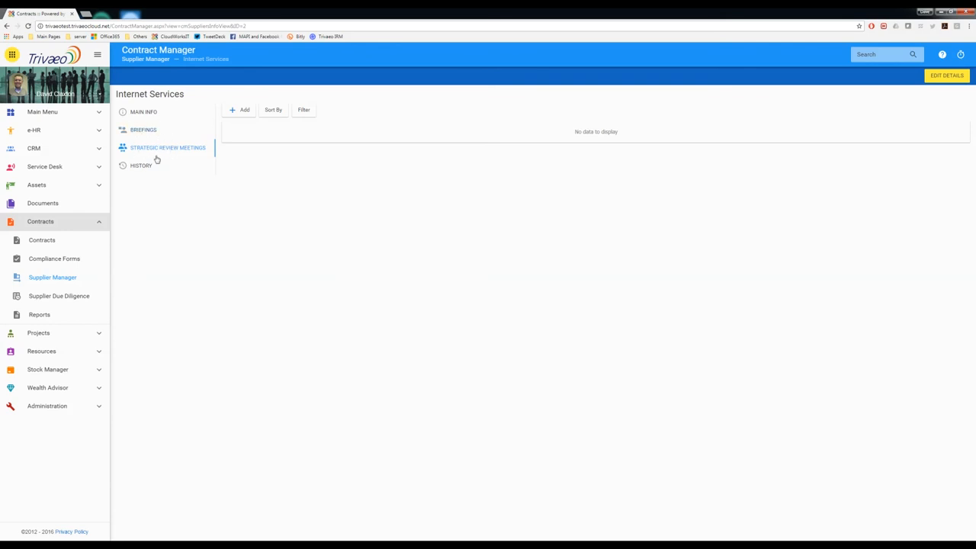
mouse_move(157, 160)
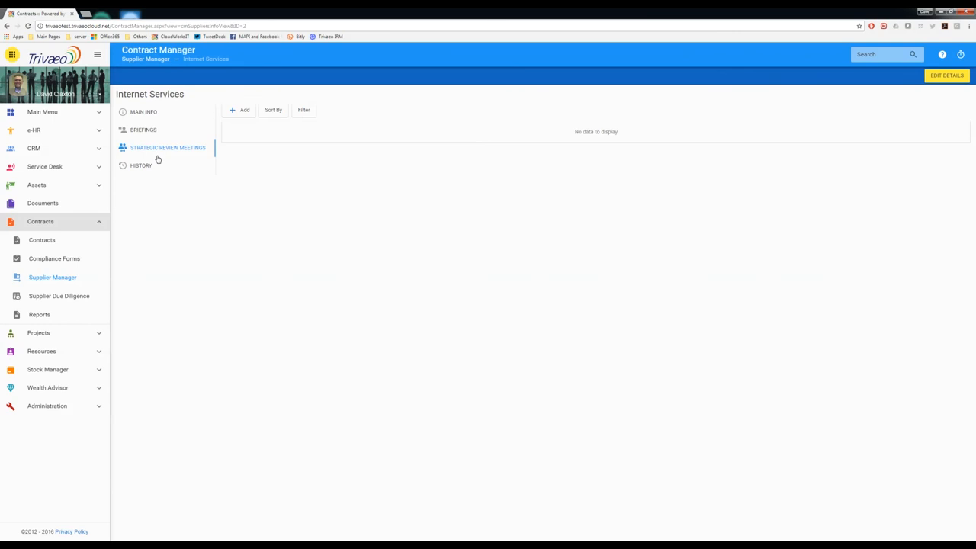
mouse_move(174, 165)
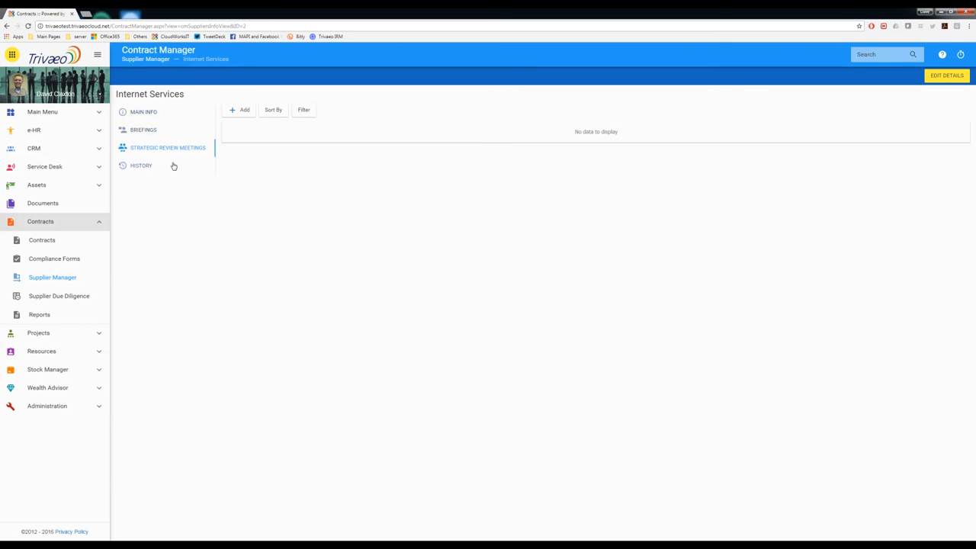
mouse_move(182, 162)
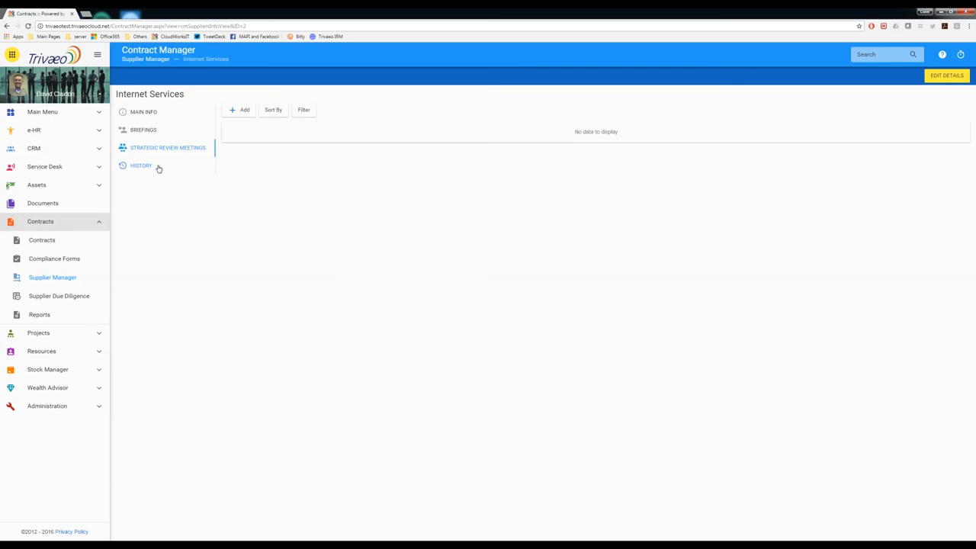
mouse_move(210, 181)
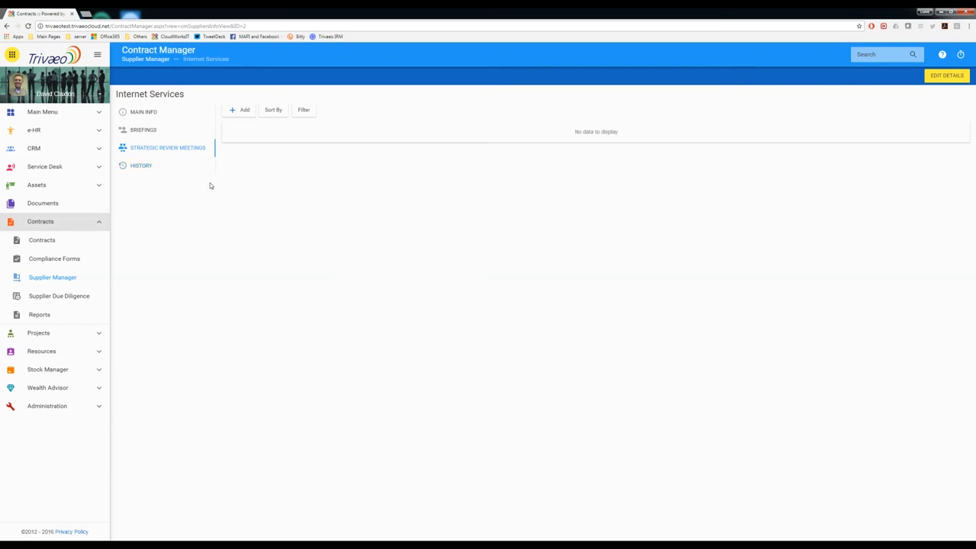
mouse_move(244, 180)
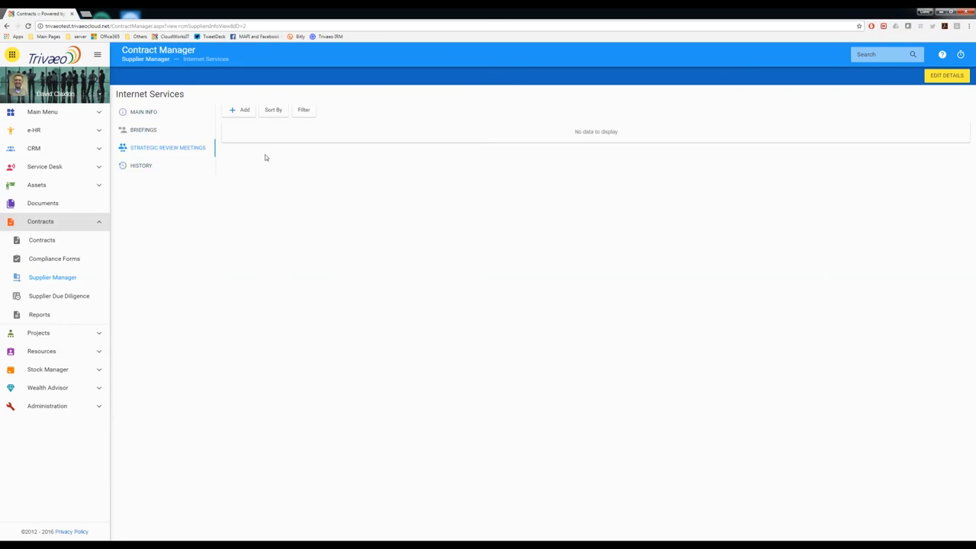
mouse_move(239, 165)
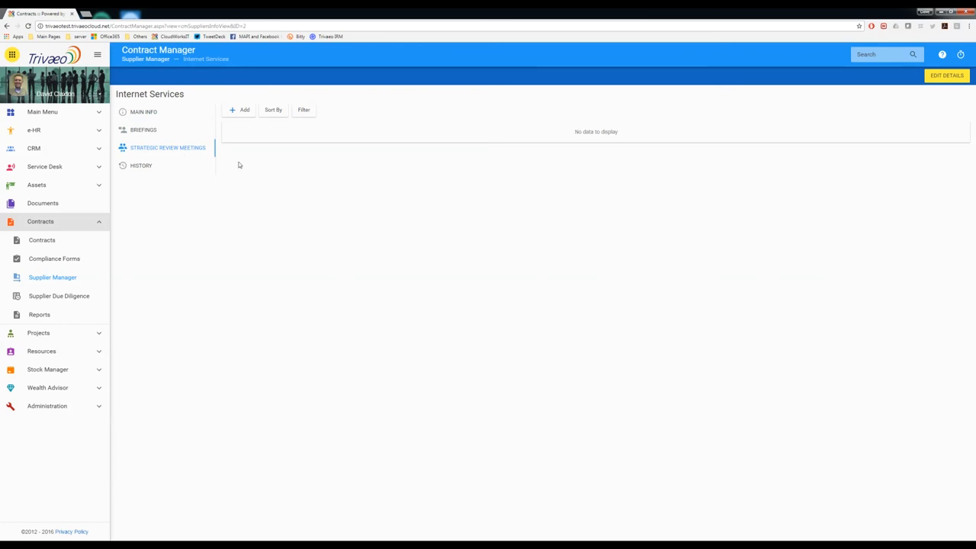
mouse_move(168, 153)
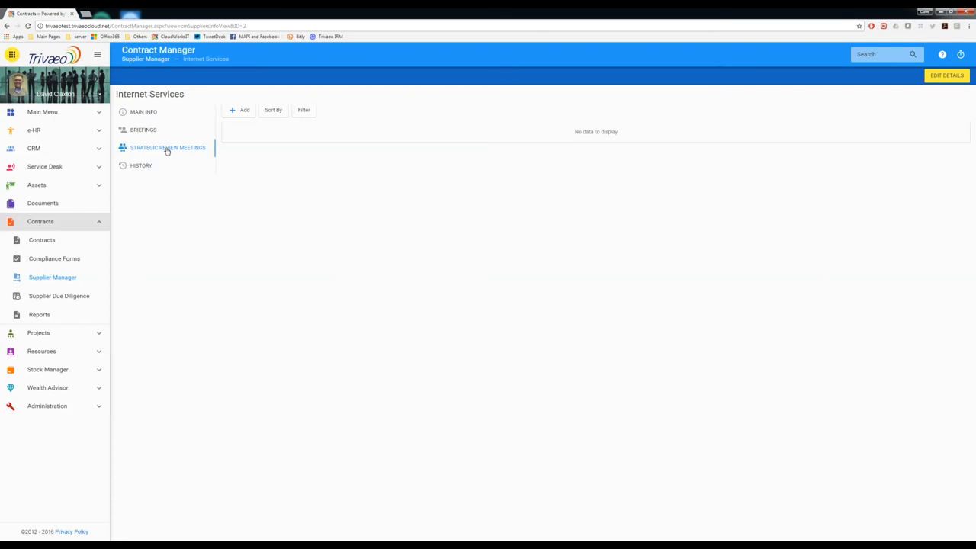
mouse_move(247, 186)
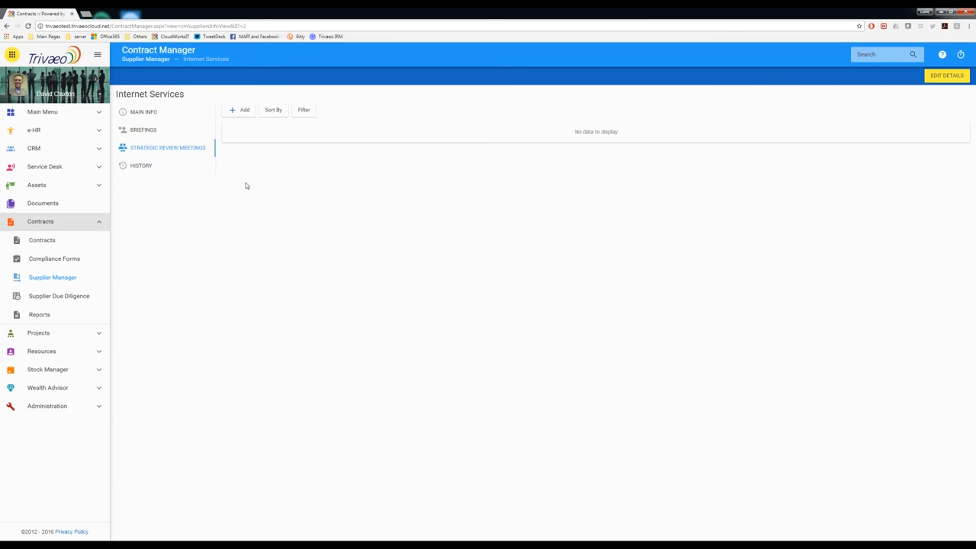
mouse_move(228, 185)
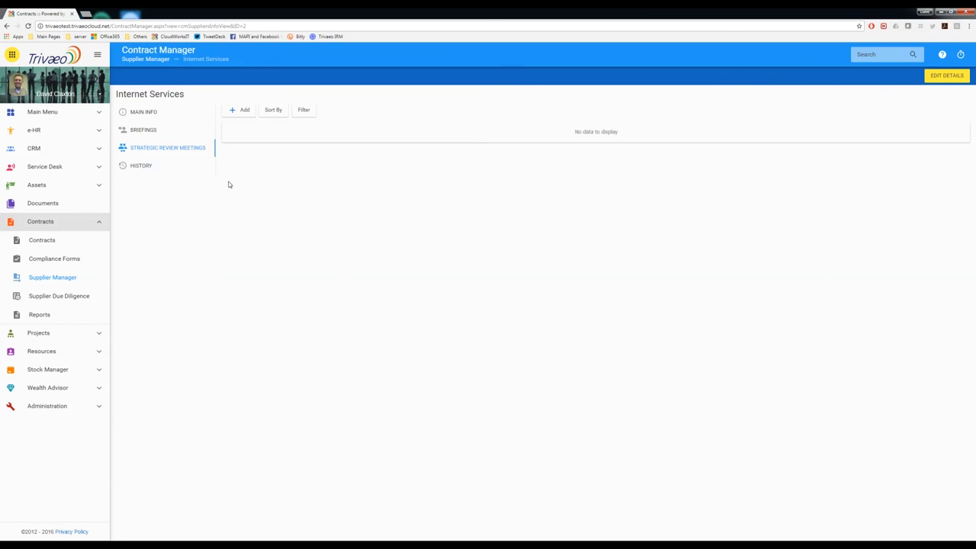